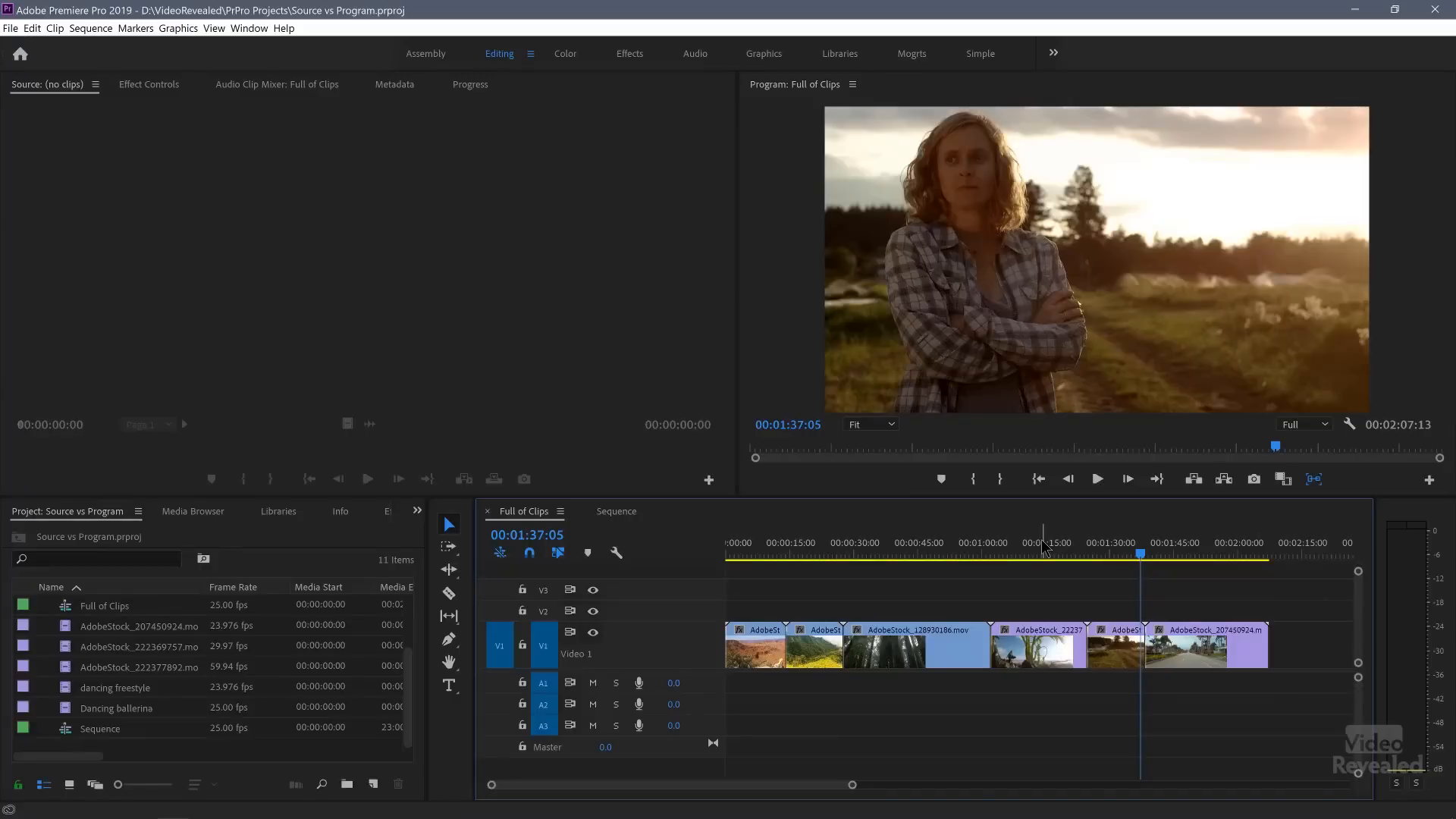
Step: Make the empty Sequence tab the active timeline instead of Full of Clips
left_click(616, 510)
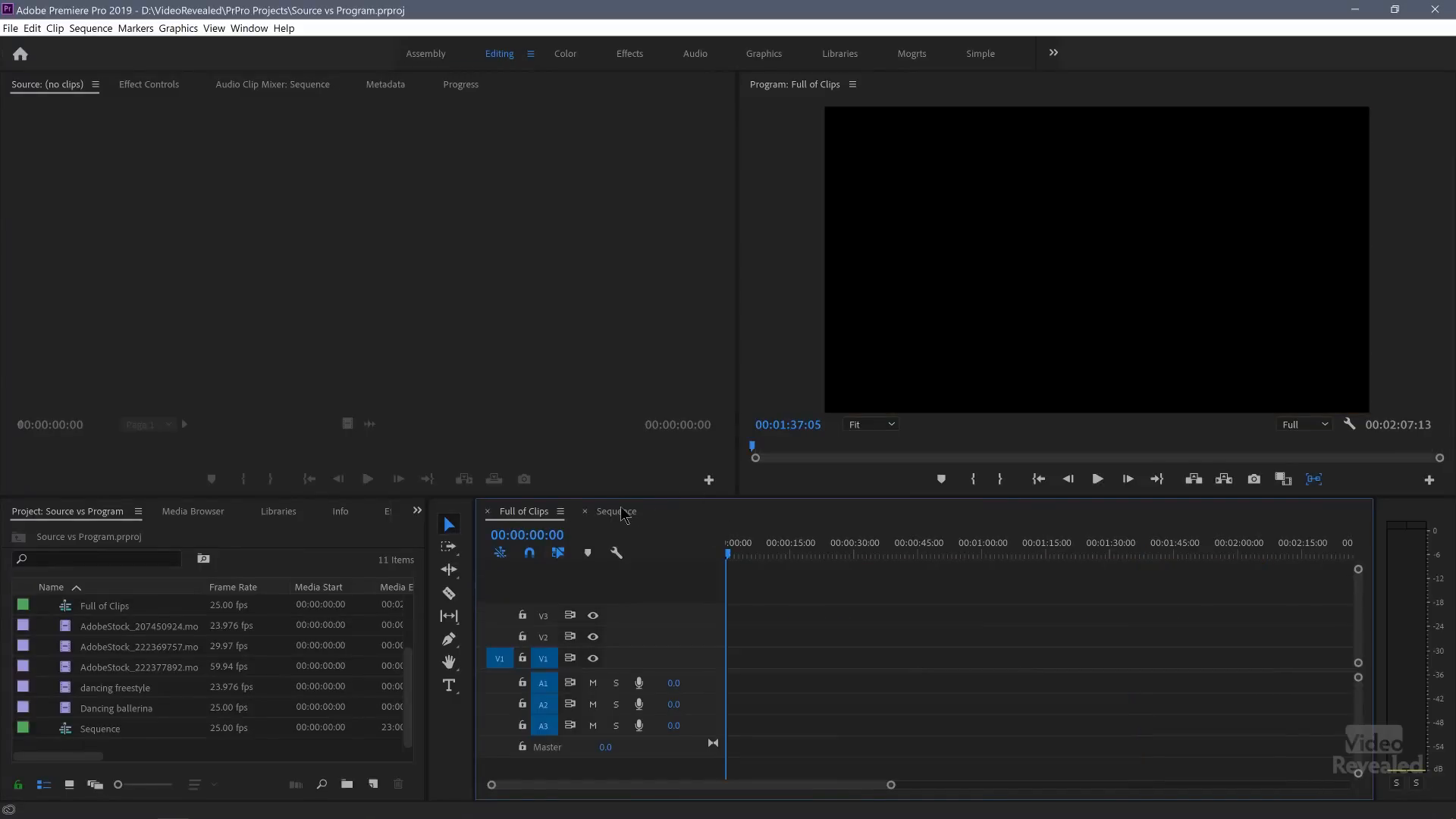
left_click(615, 511)
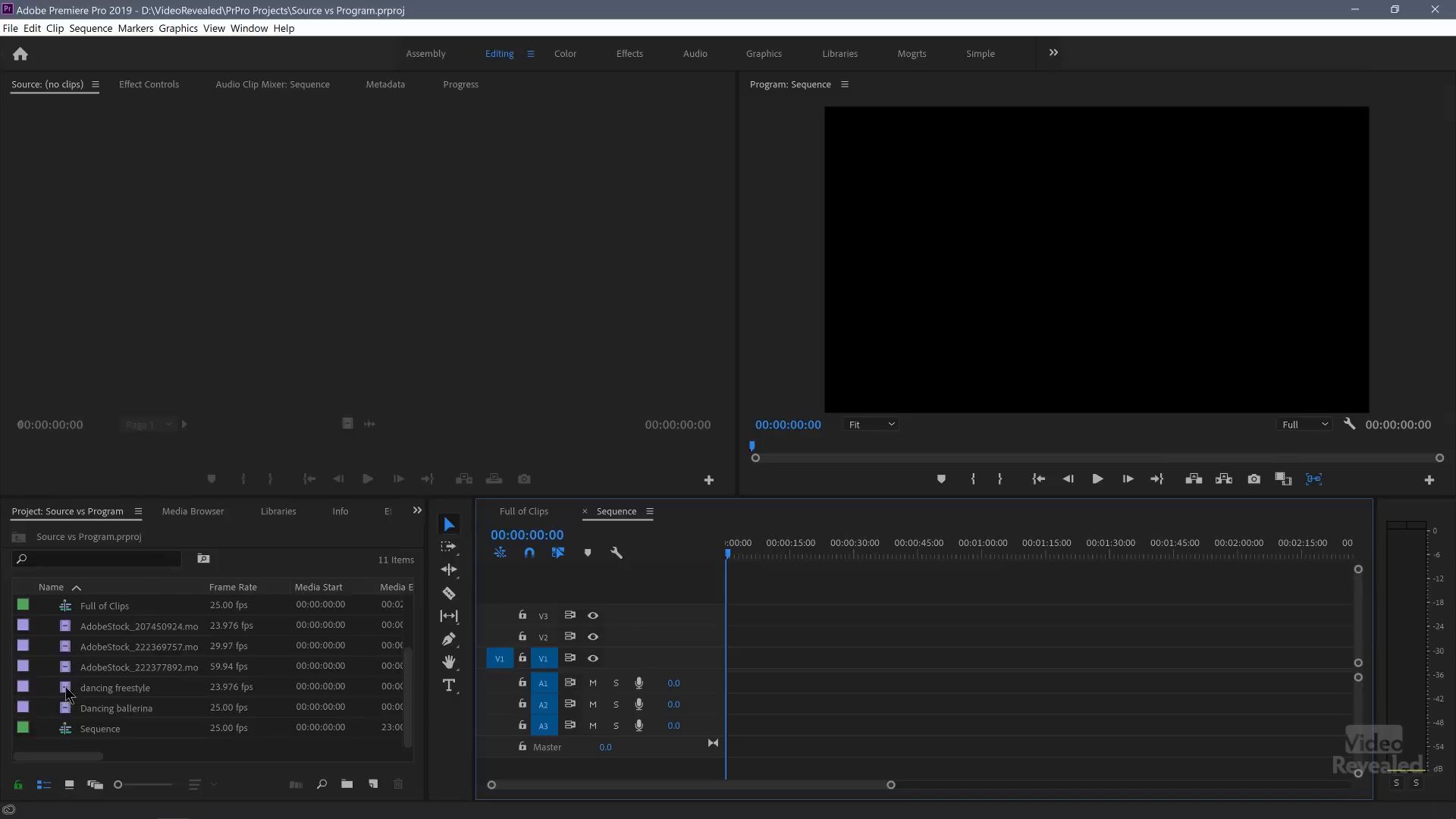
Step: Preview project clips including the canyon landscape, then load and scrub the Dancing ballerina clip
double_click(116, 708)
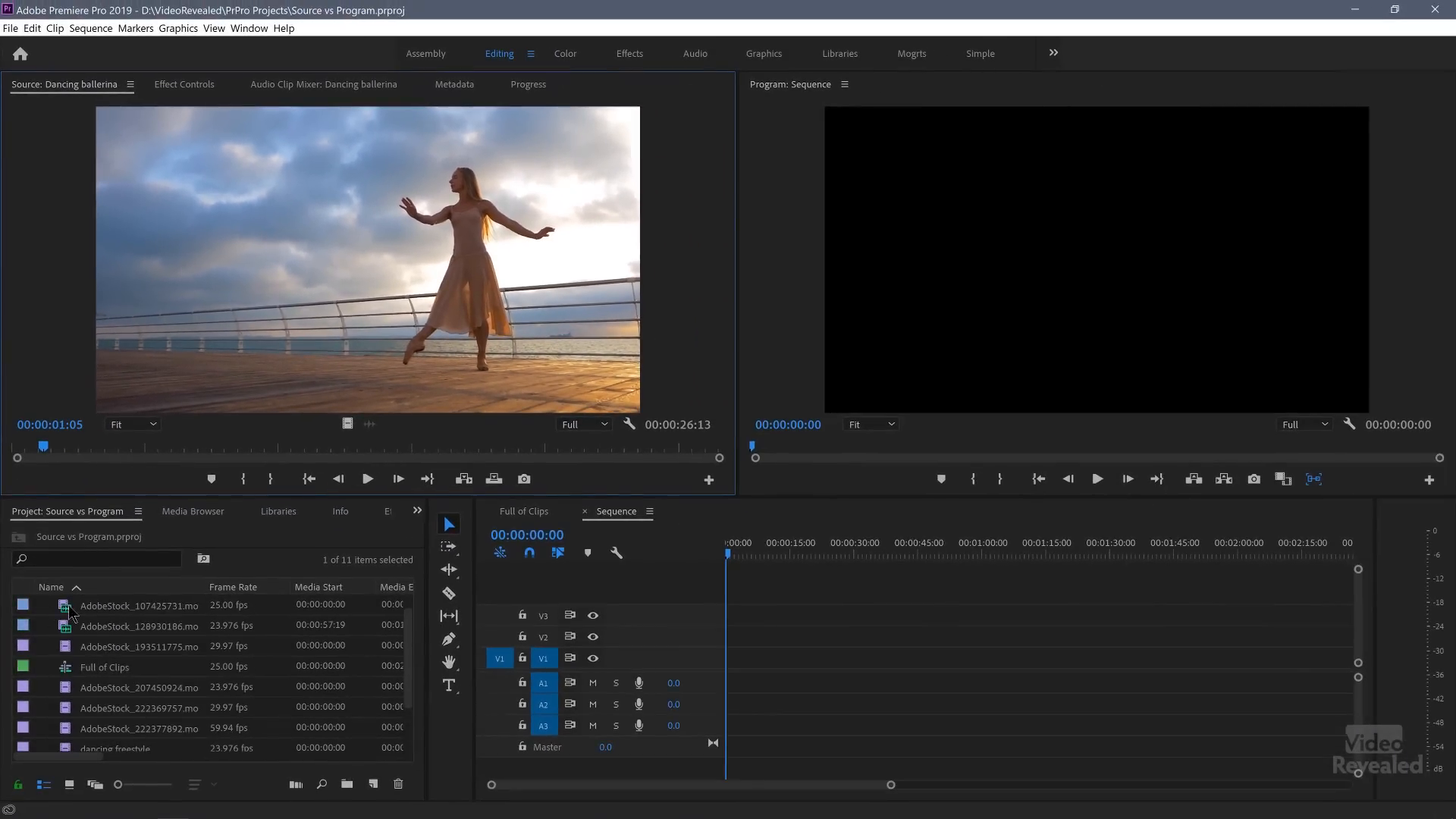
double_click(138, 605)
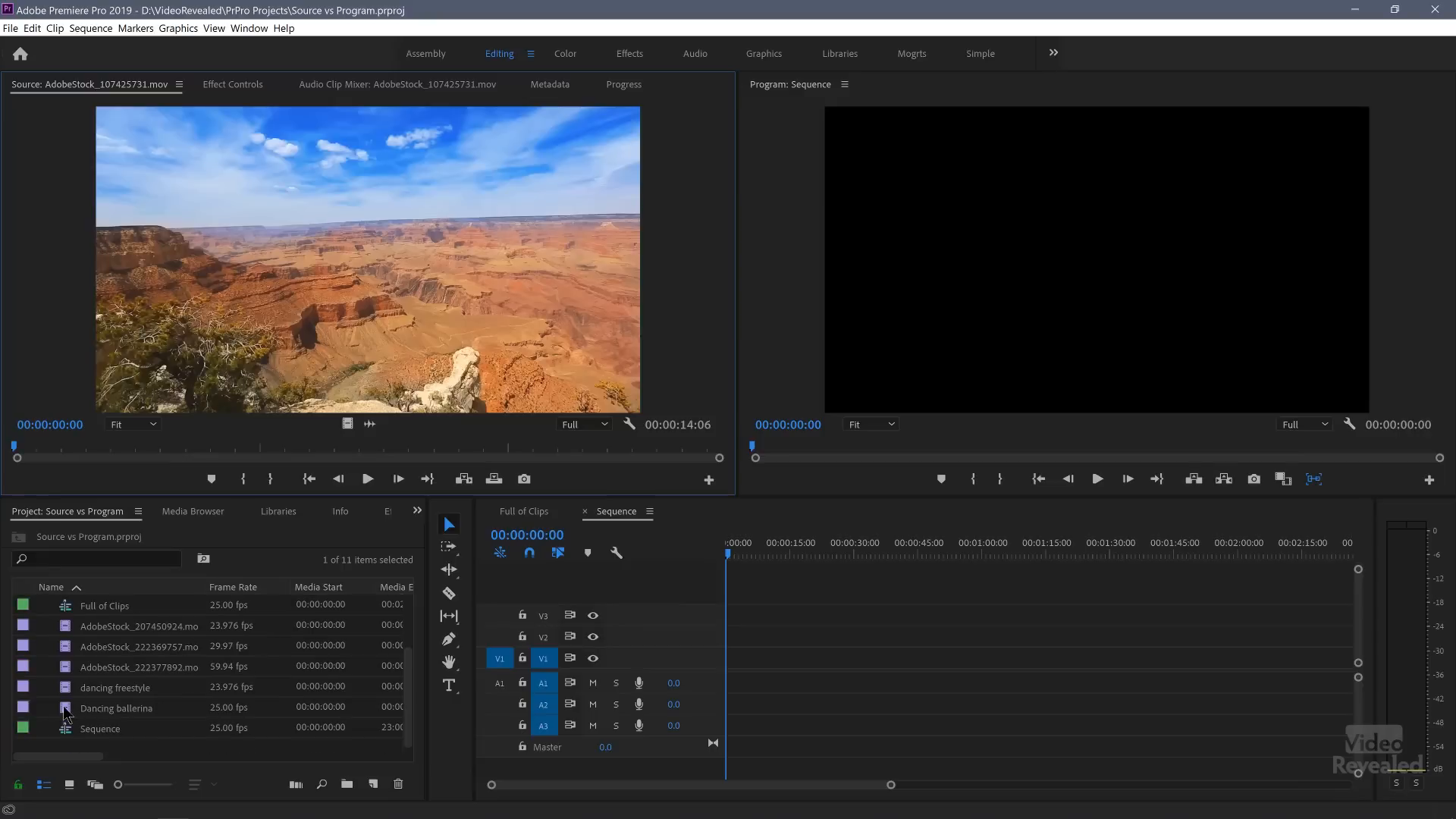
double_click(116, 708)
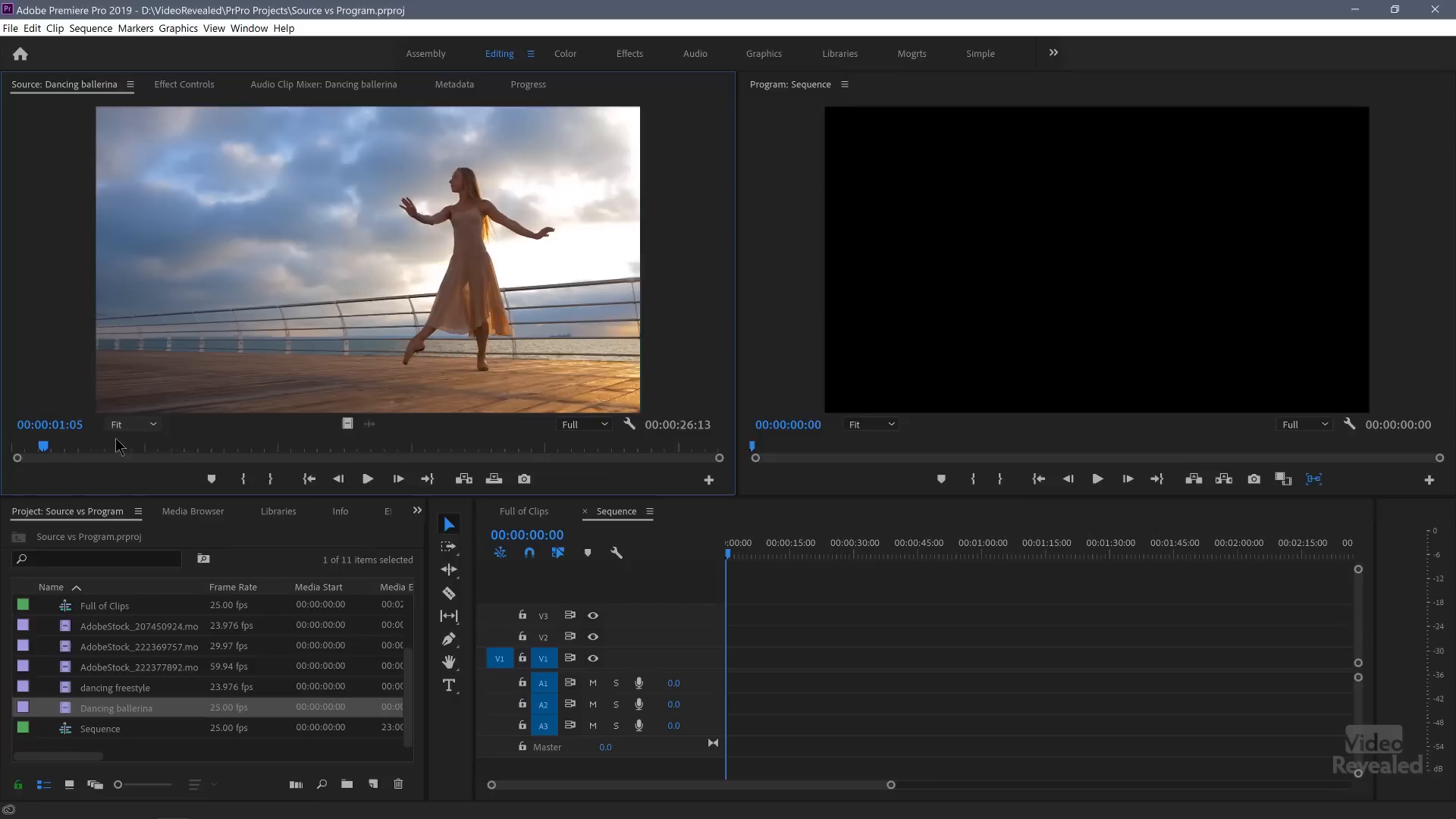
mouse_move(883, 403)
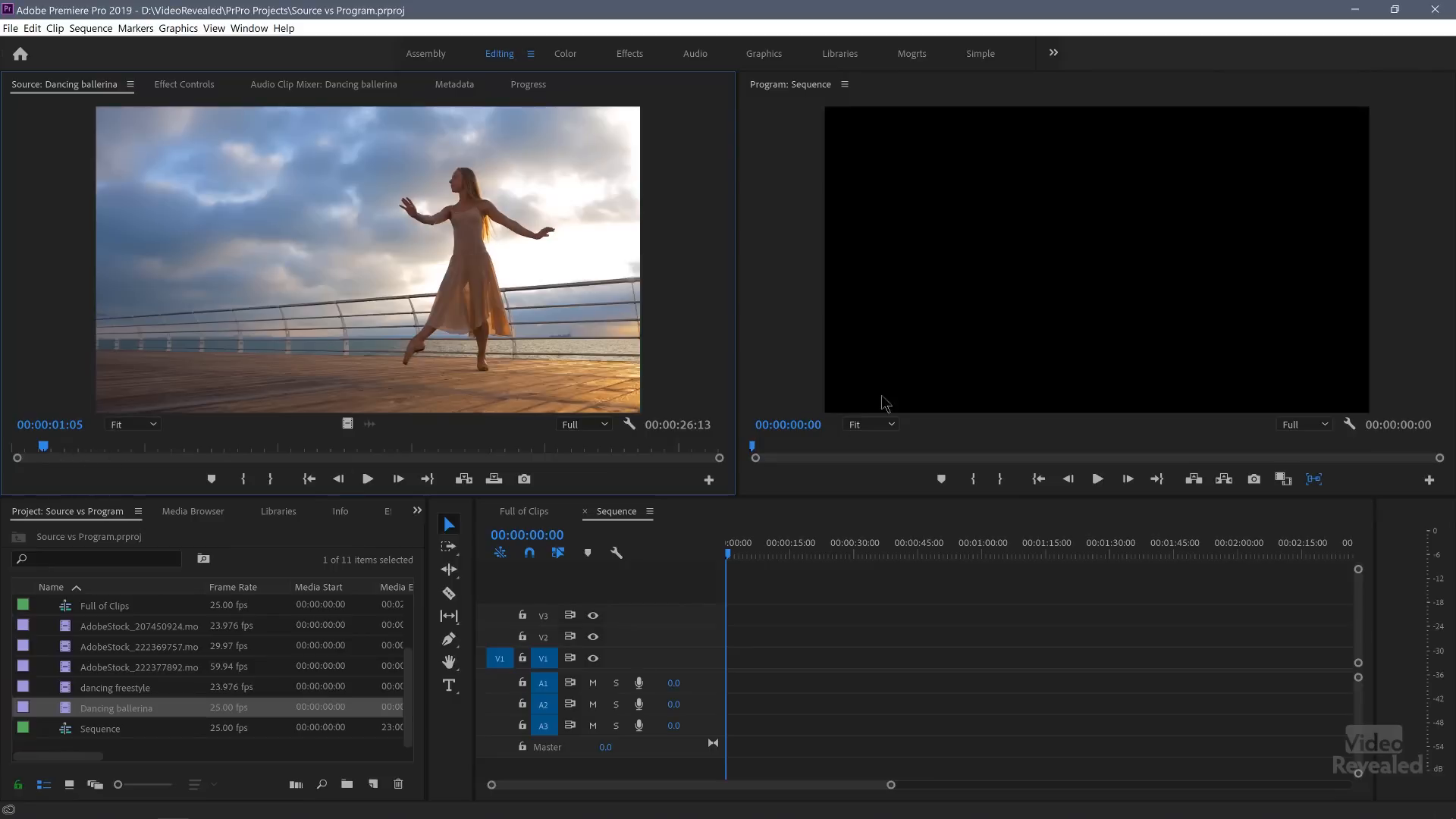
left_click_drag(44, 447, 392, 446)
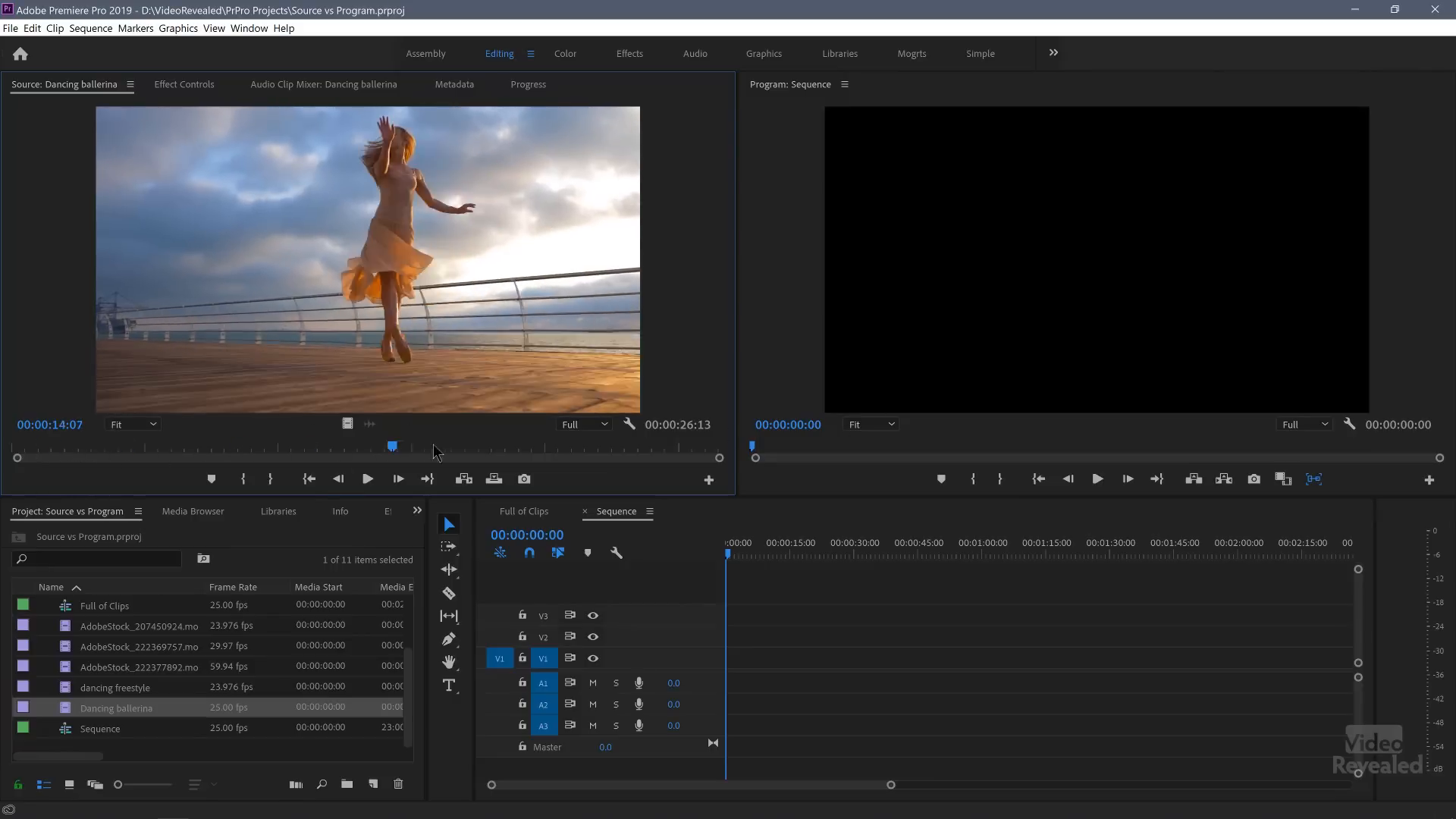
left_click_drag(393, 447, 629, 447)
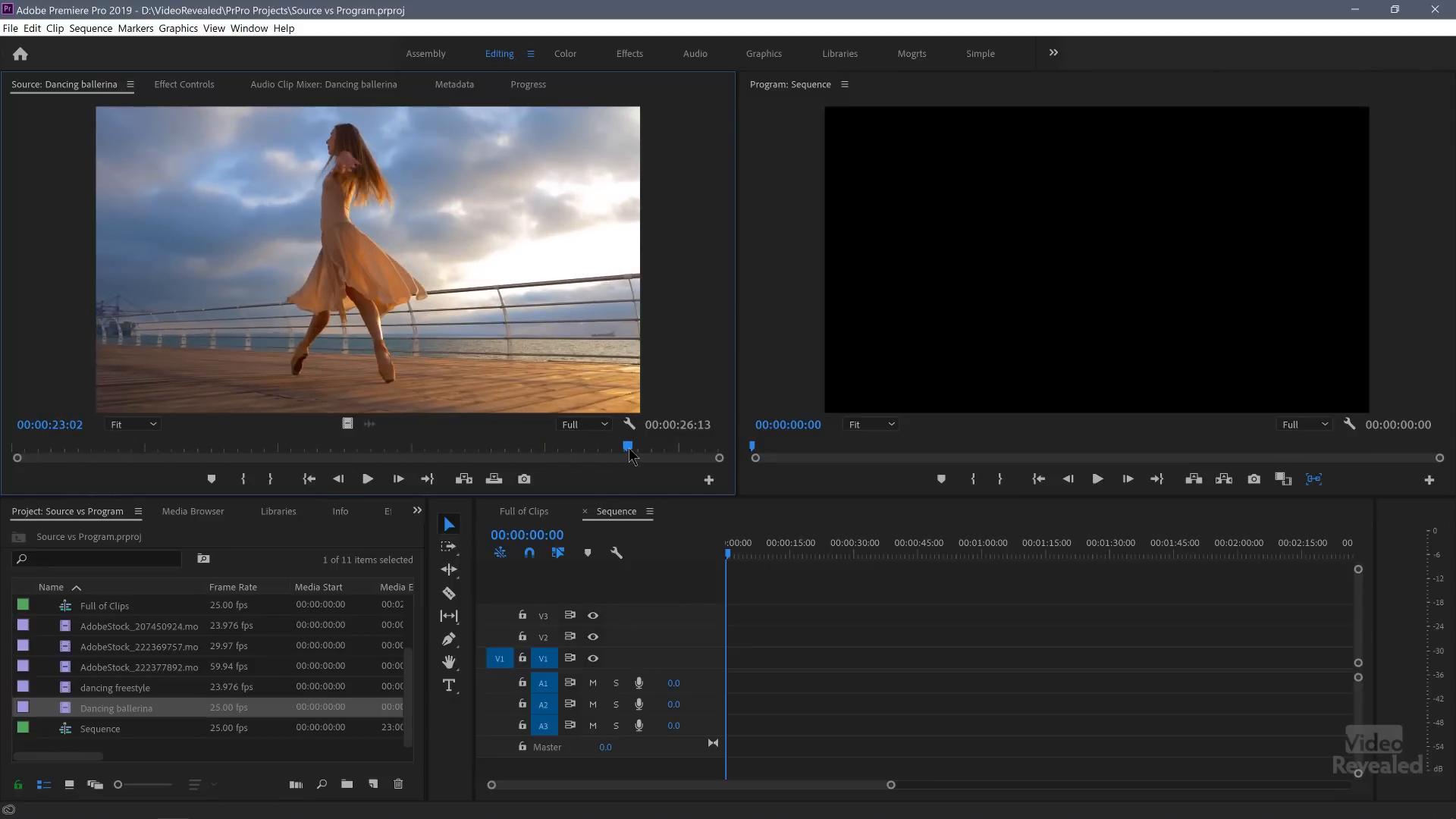
left_click_drag(629, 448, 114, 448)
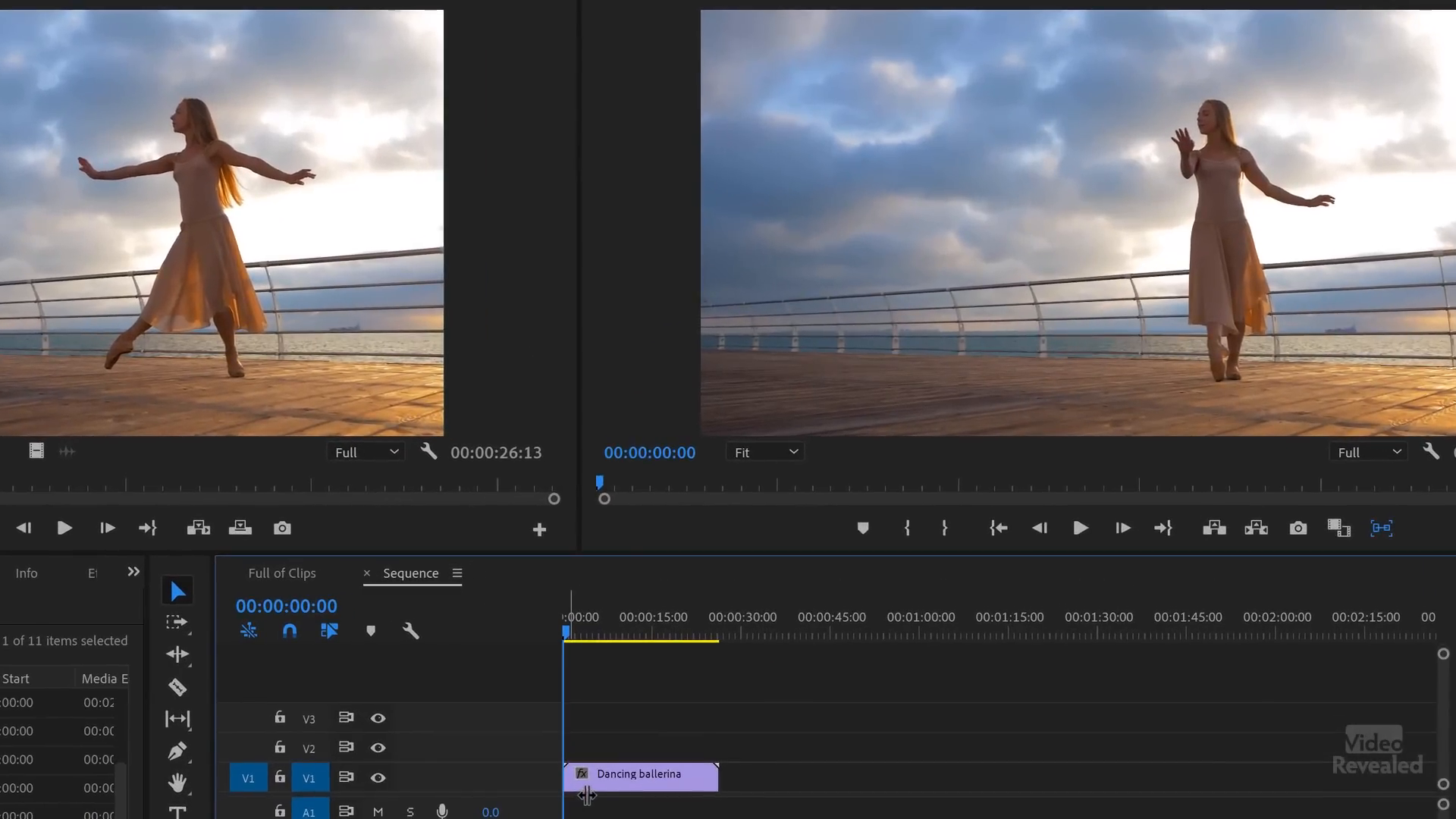
left_click(639, 773)
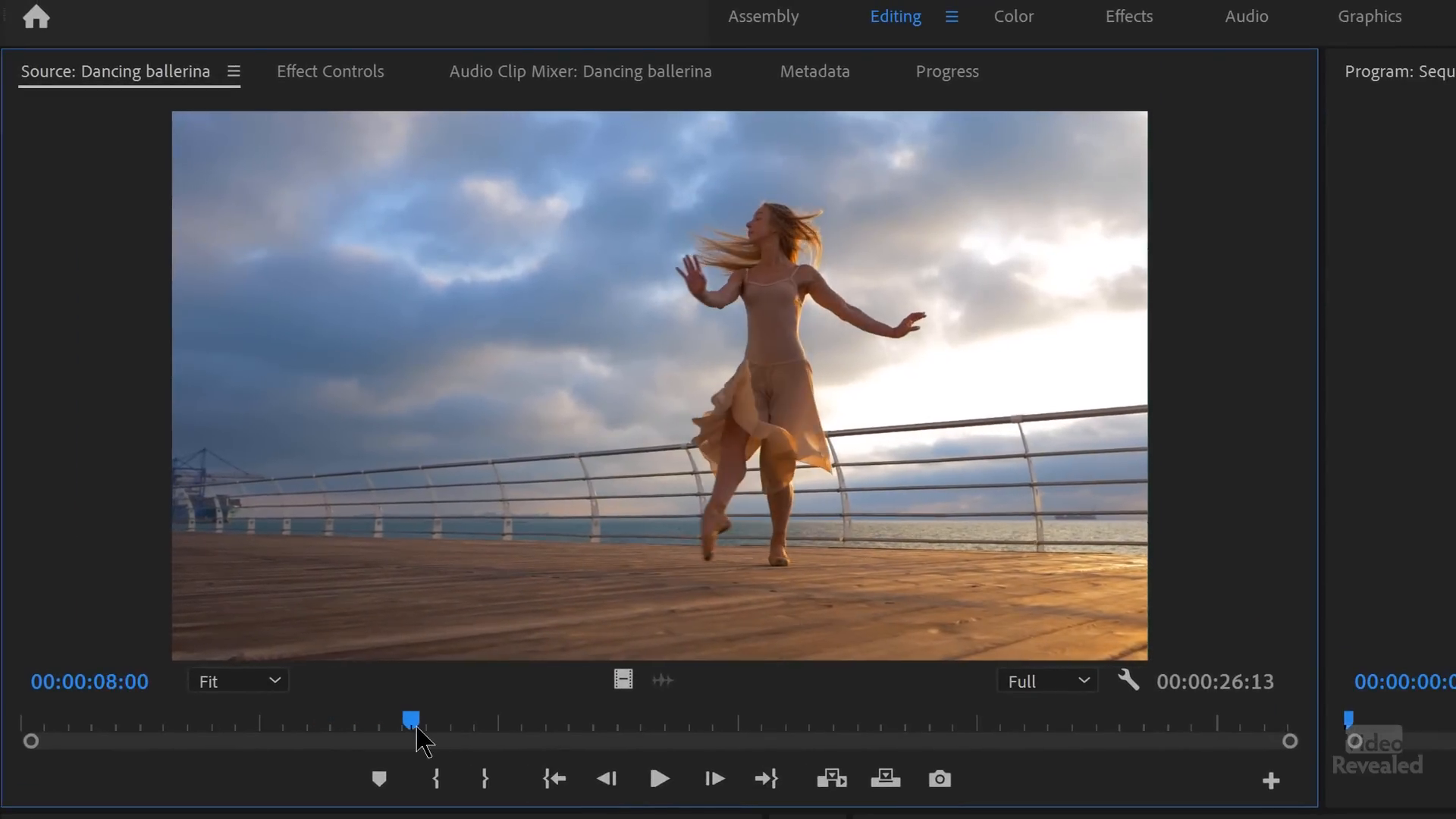
Step: Set the ballerina In point at 00:00:06:07 and Out point at 00:00:18:13
left_click_drag(410, 715, 330, 718)
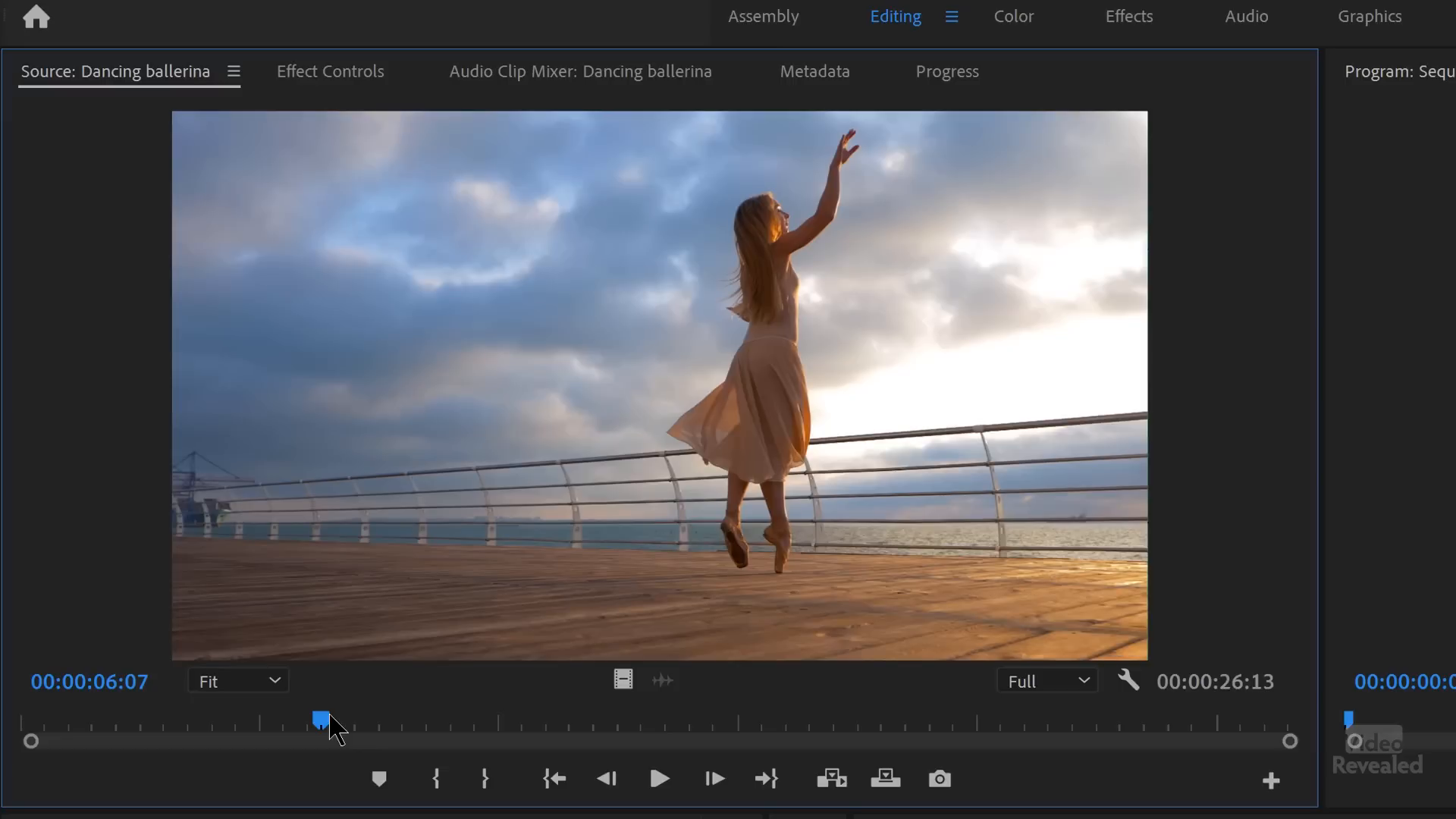
mouse_move(434, 778)
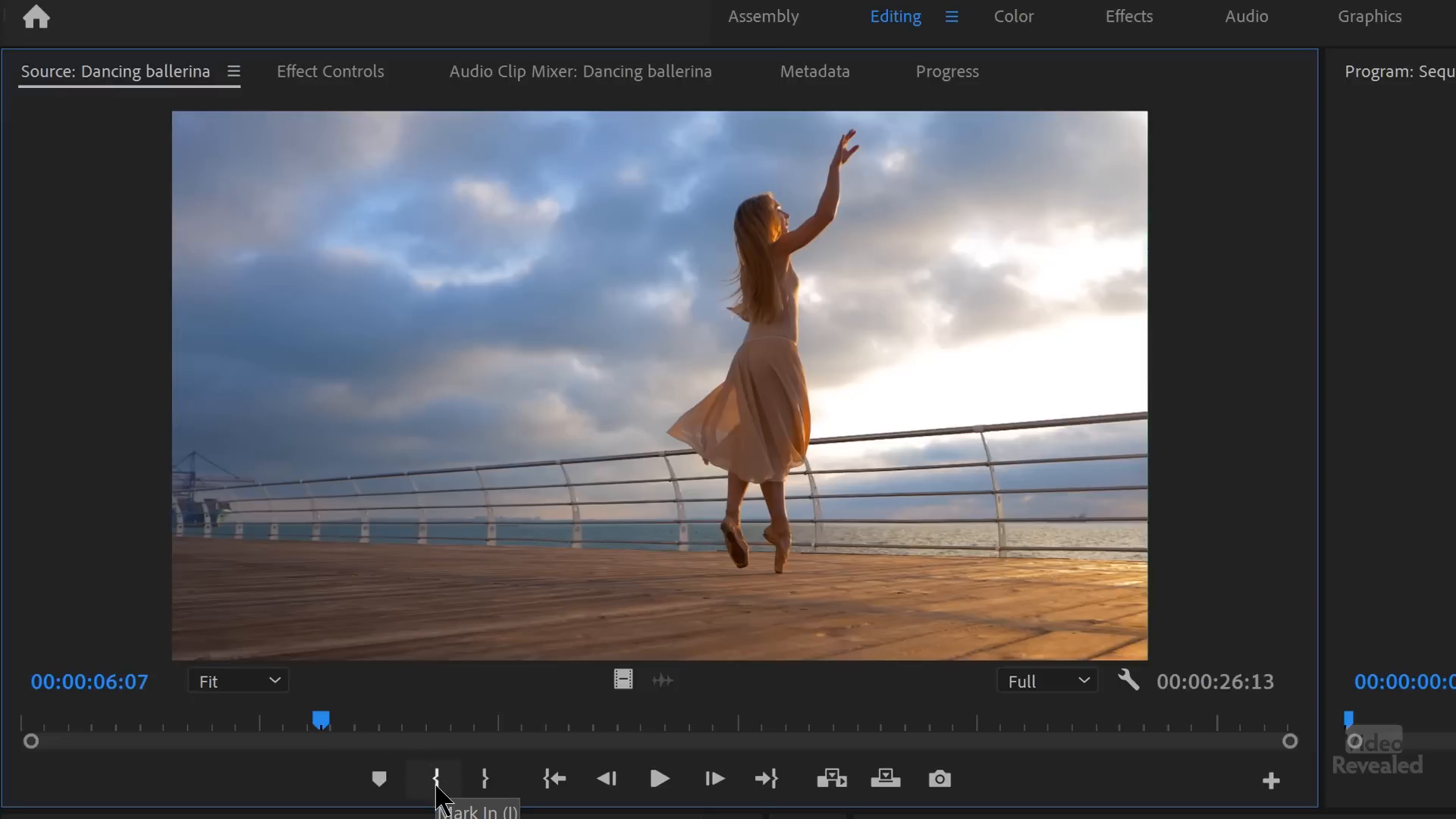
left_click(434, 778)
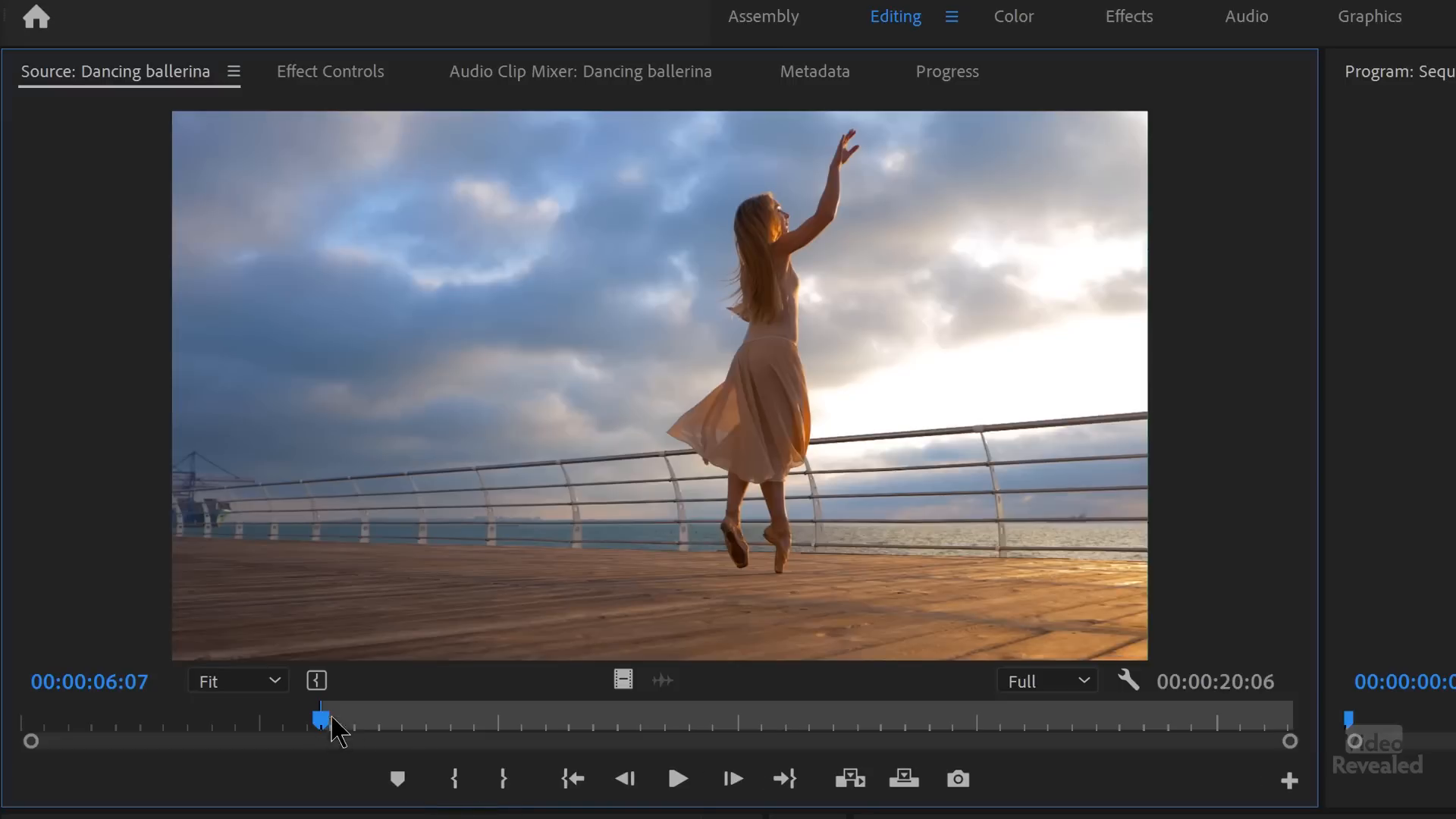
left_click_drag(320, 719, 337, 720)
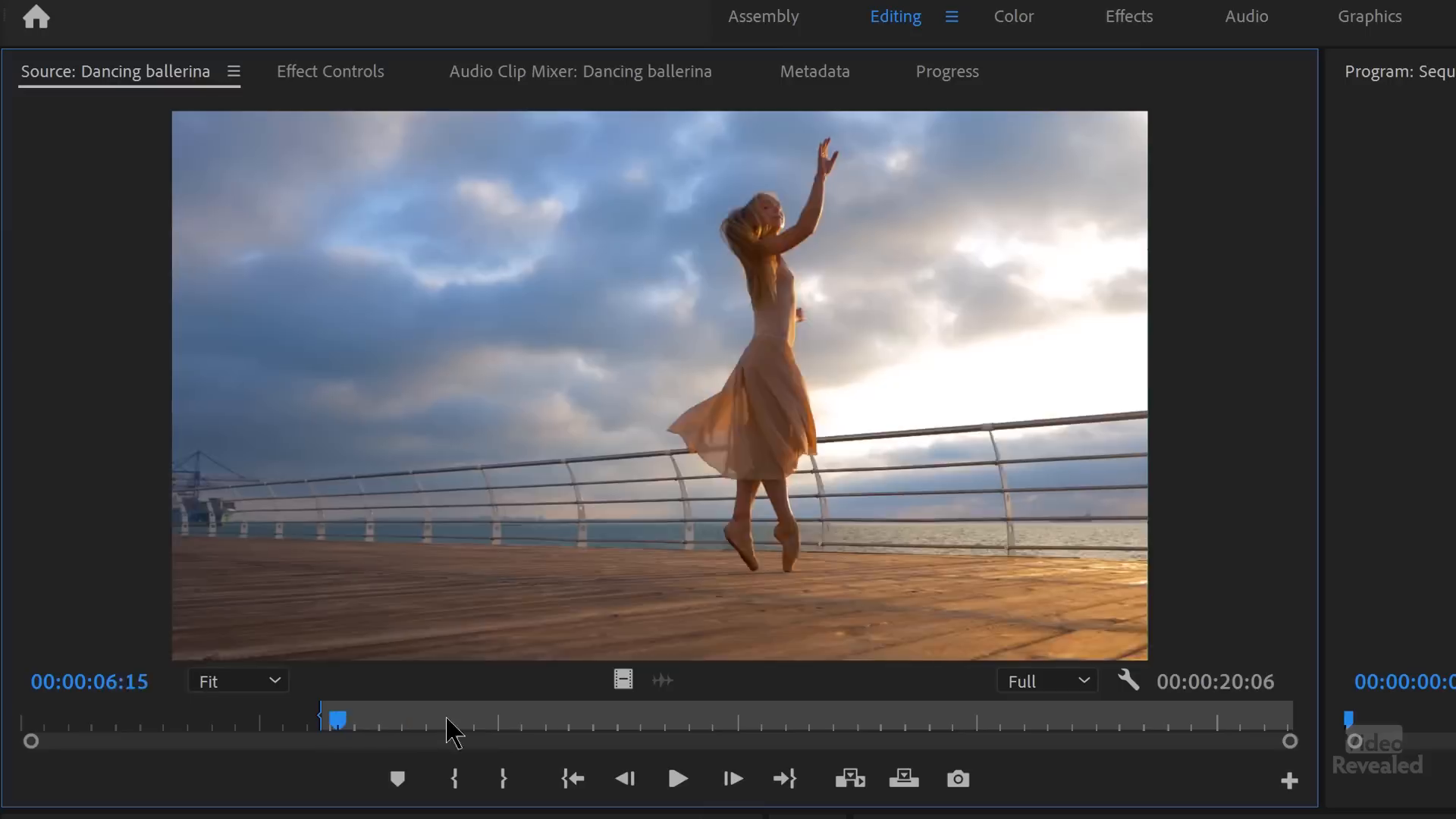
left_click_drag(337, 720, 906, 719)
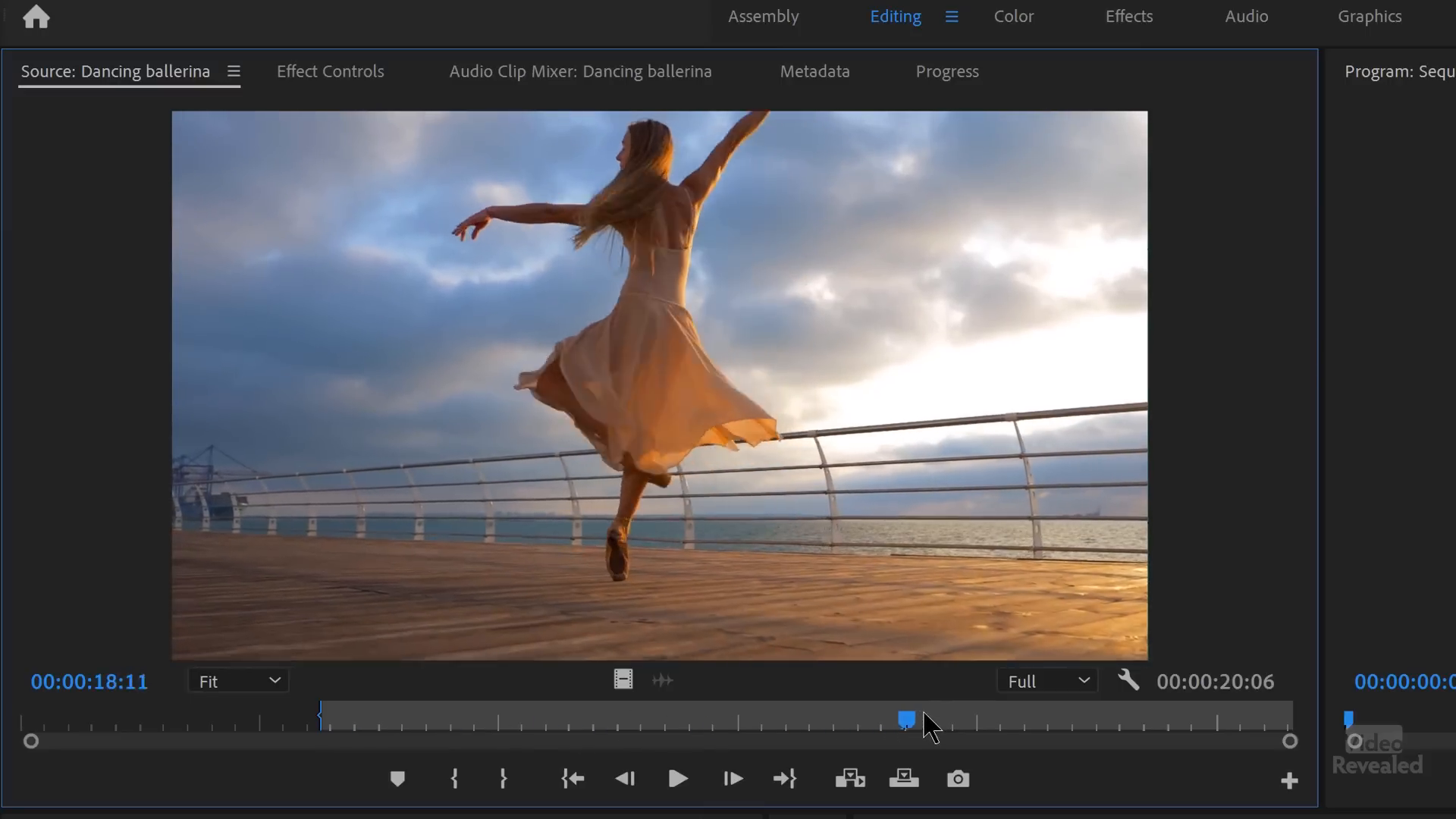
left_click_drag(905, 720, 890, 720)
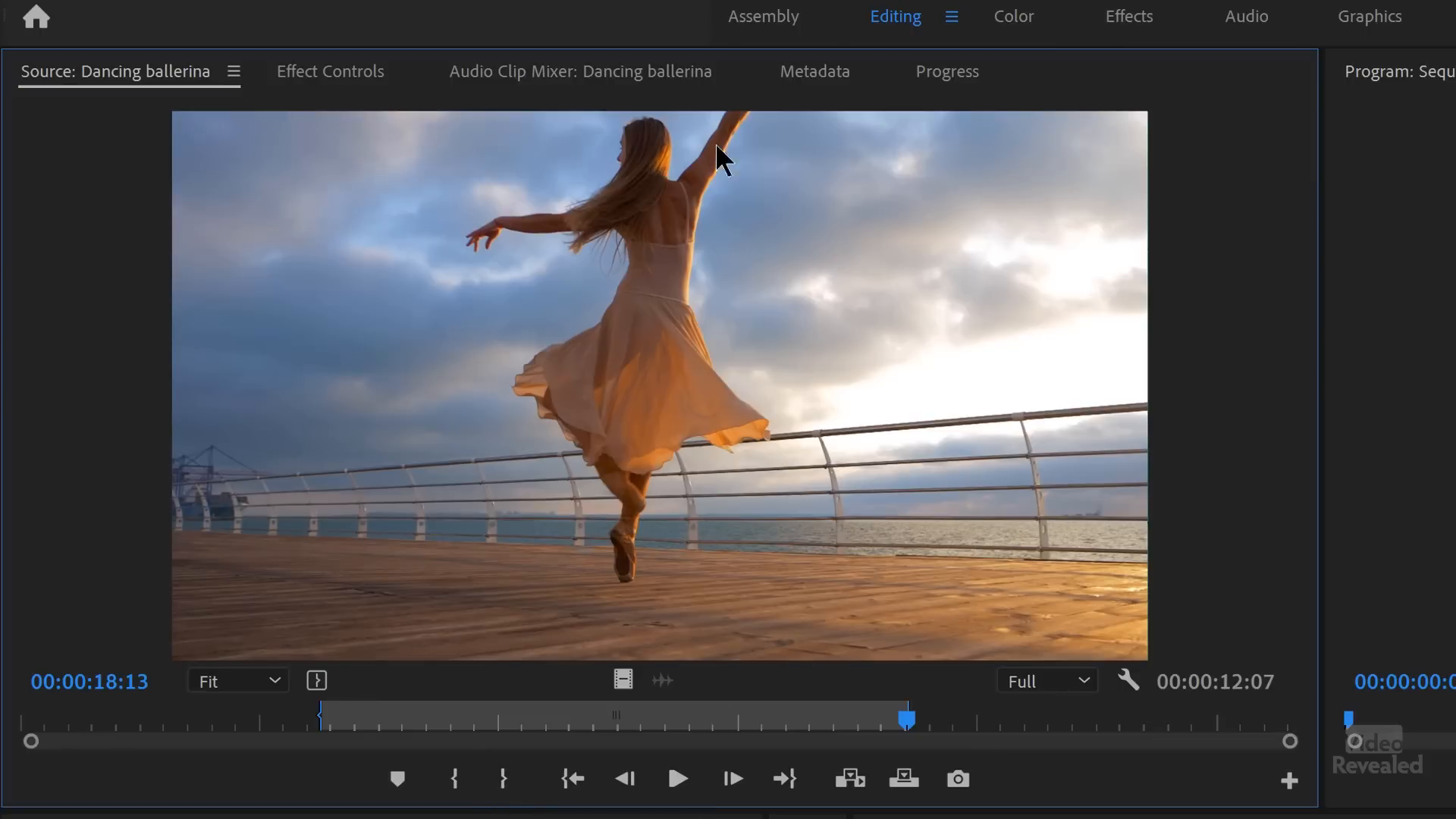
mouse_move(386, 638)
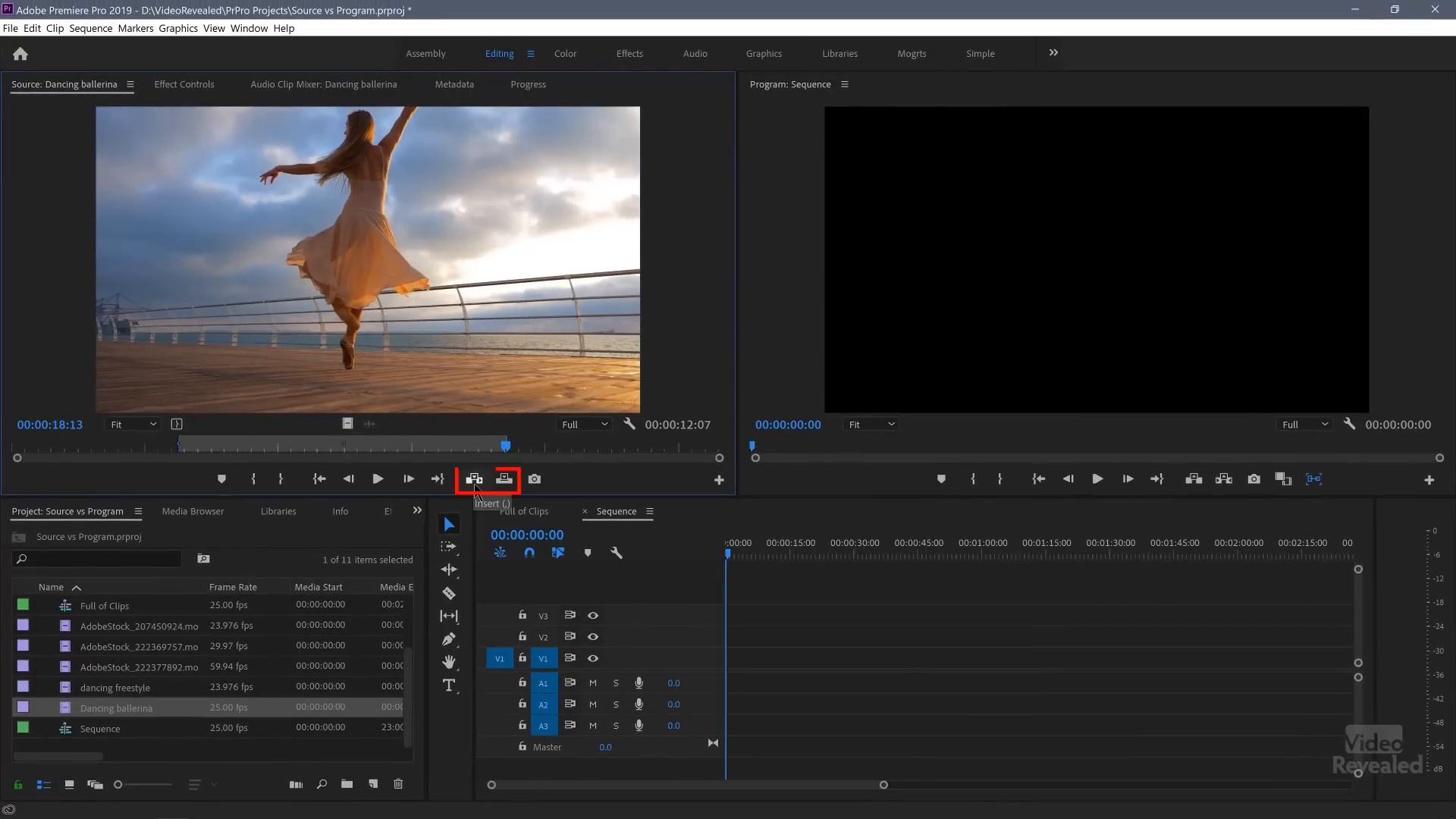
Step: Insert the 12-second marked ballerina range at the start of V1 in Sequence
left_click(473, 479)
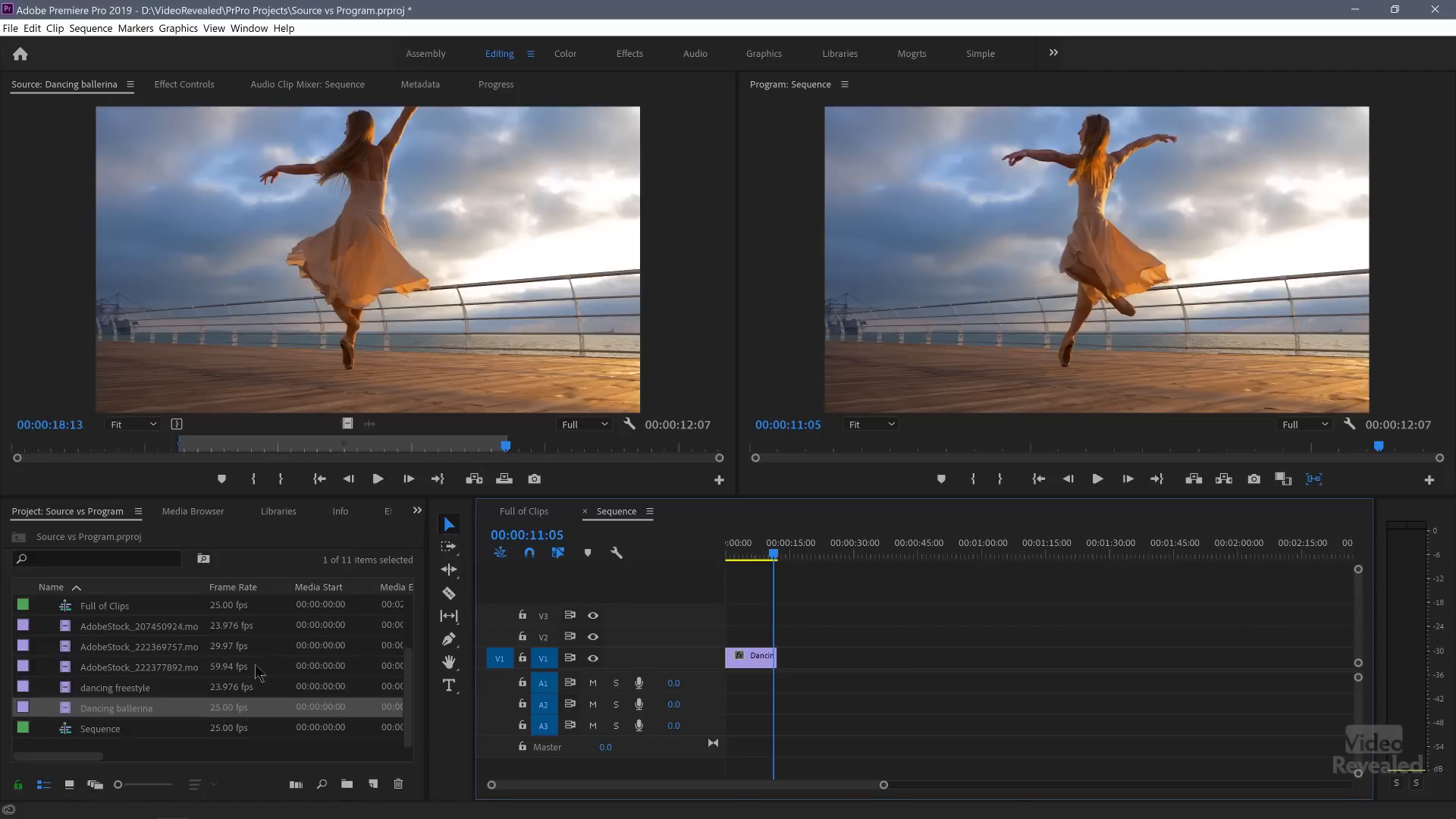
Step: Load the dancing freestyle clip into the Source Monitor and skim its footage
double_click(114, 687)
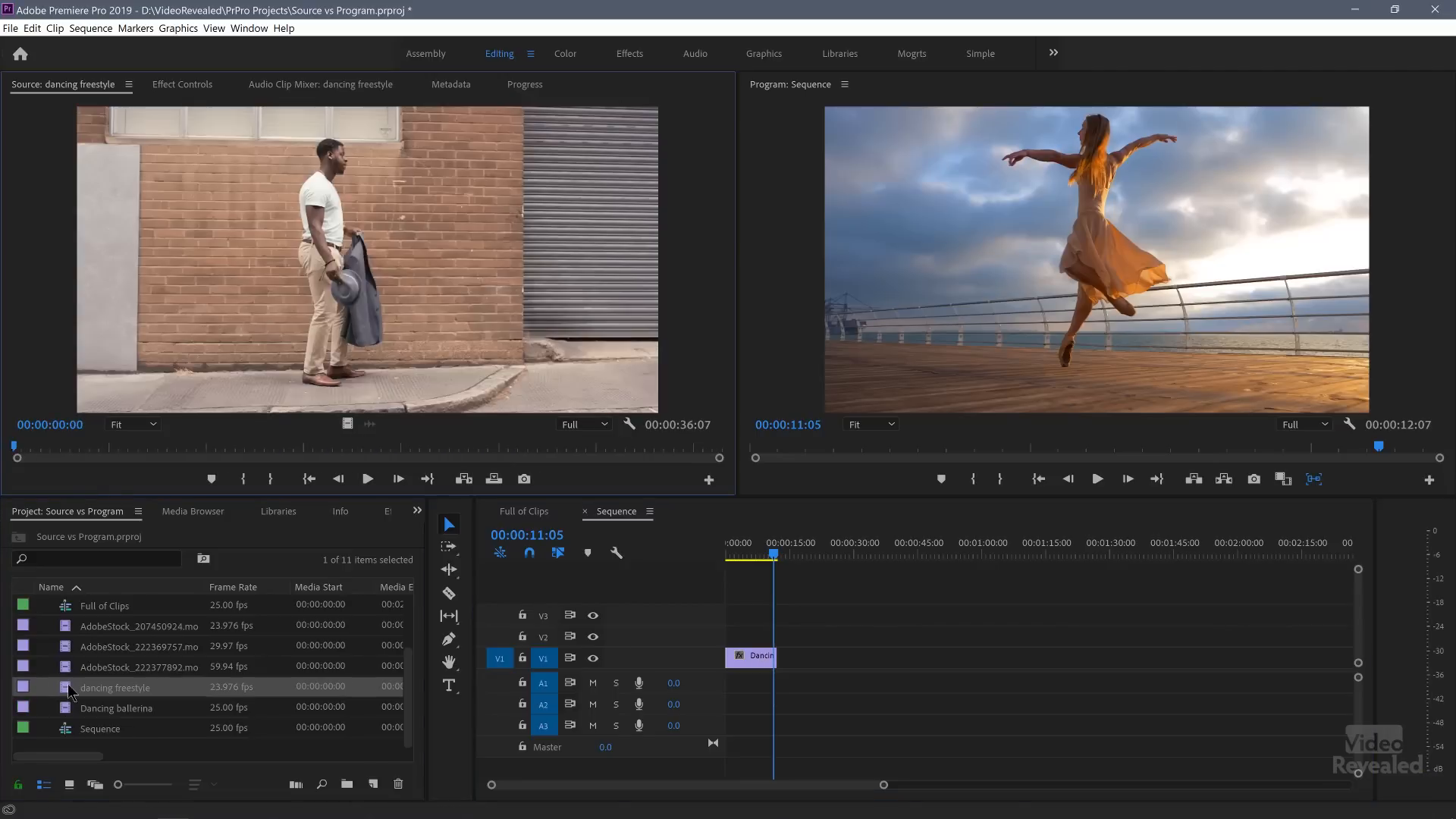
left_click_drag(15, 457, 223, 445)
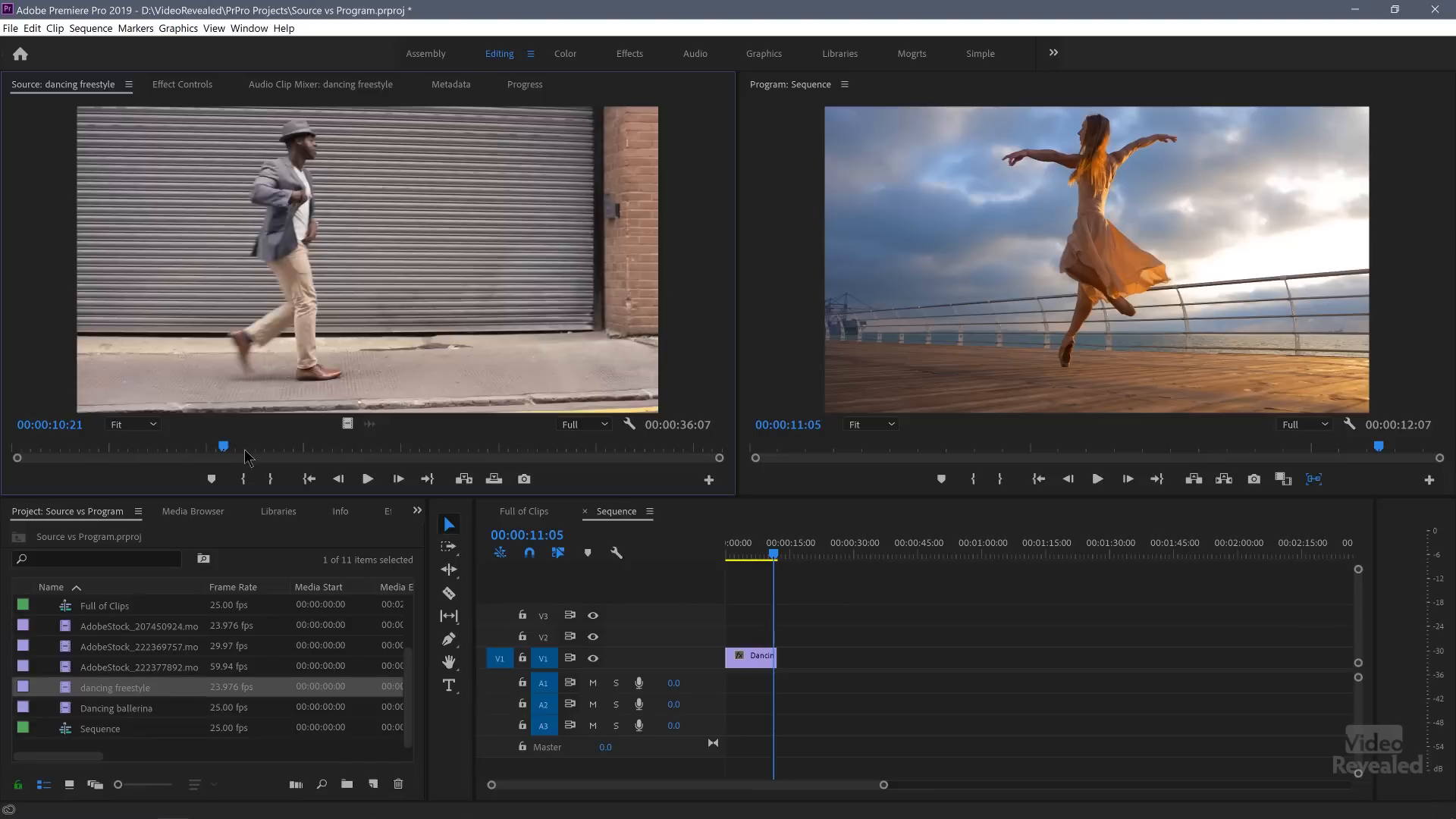
left_click_drag(223, 446, 374, 446)
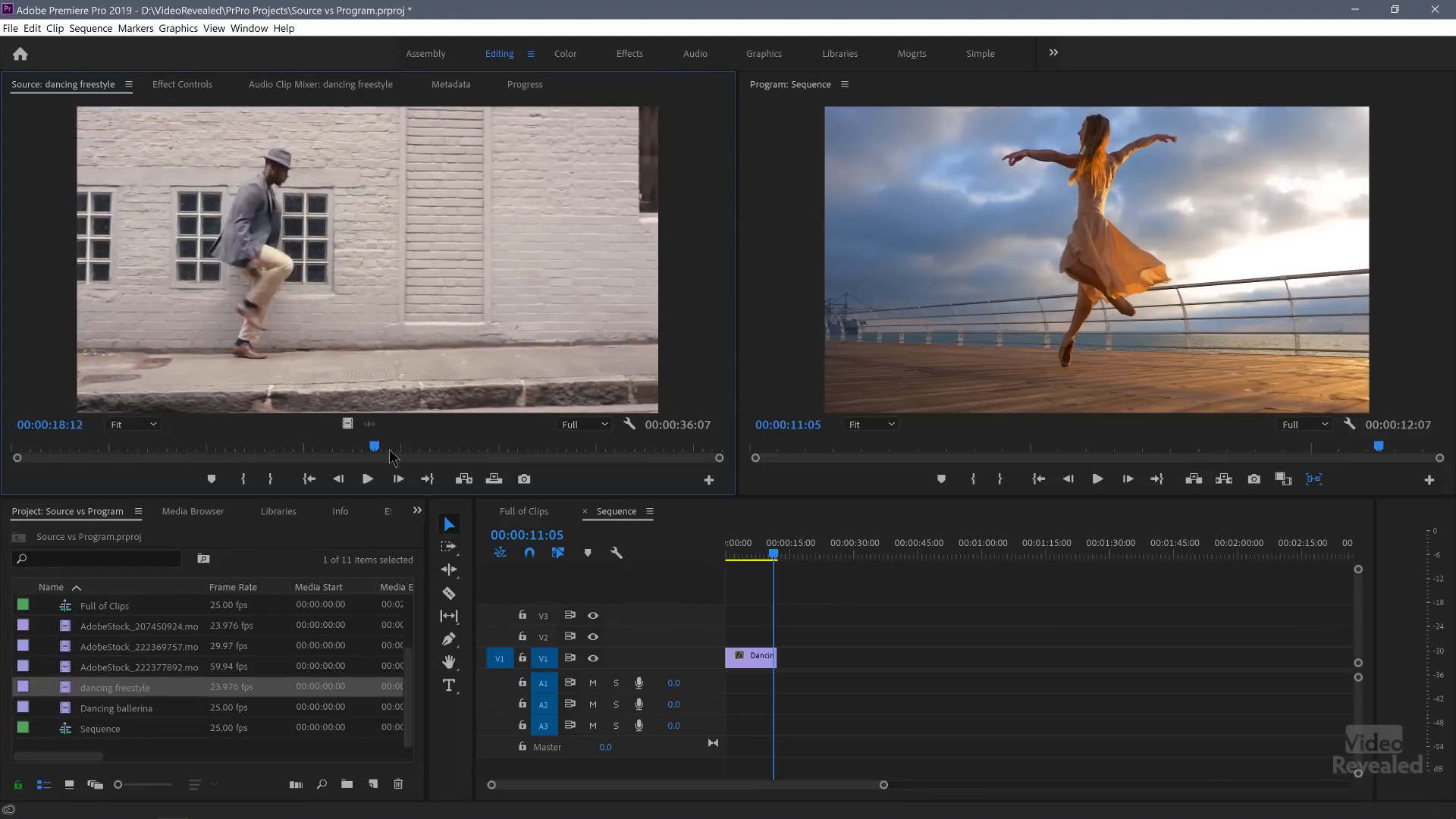
left_click_drag(373, 446, 490, 447)
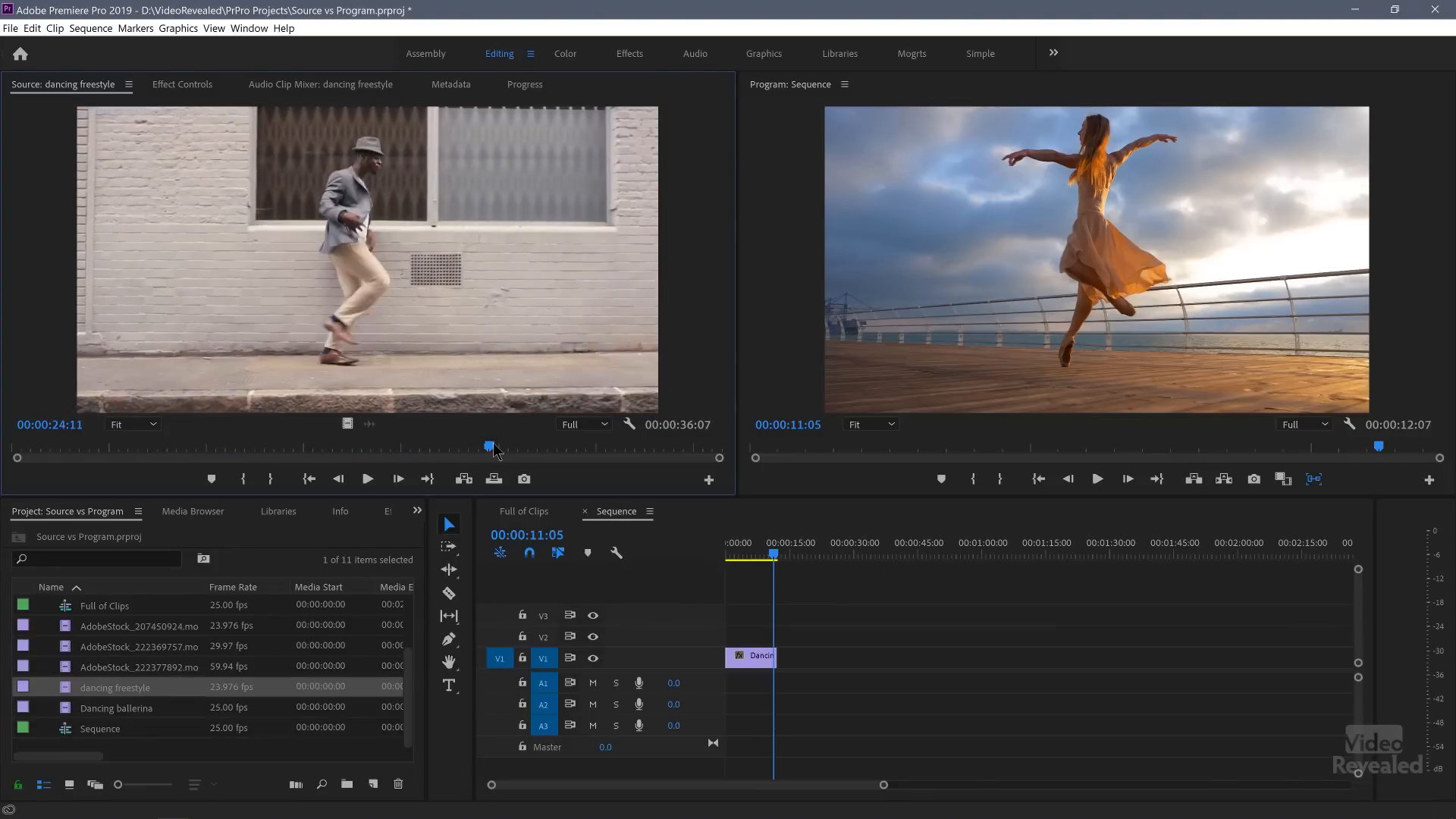
left_click_drag(492, 447, 476, 447)
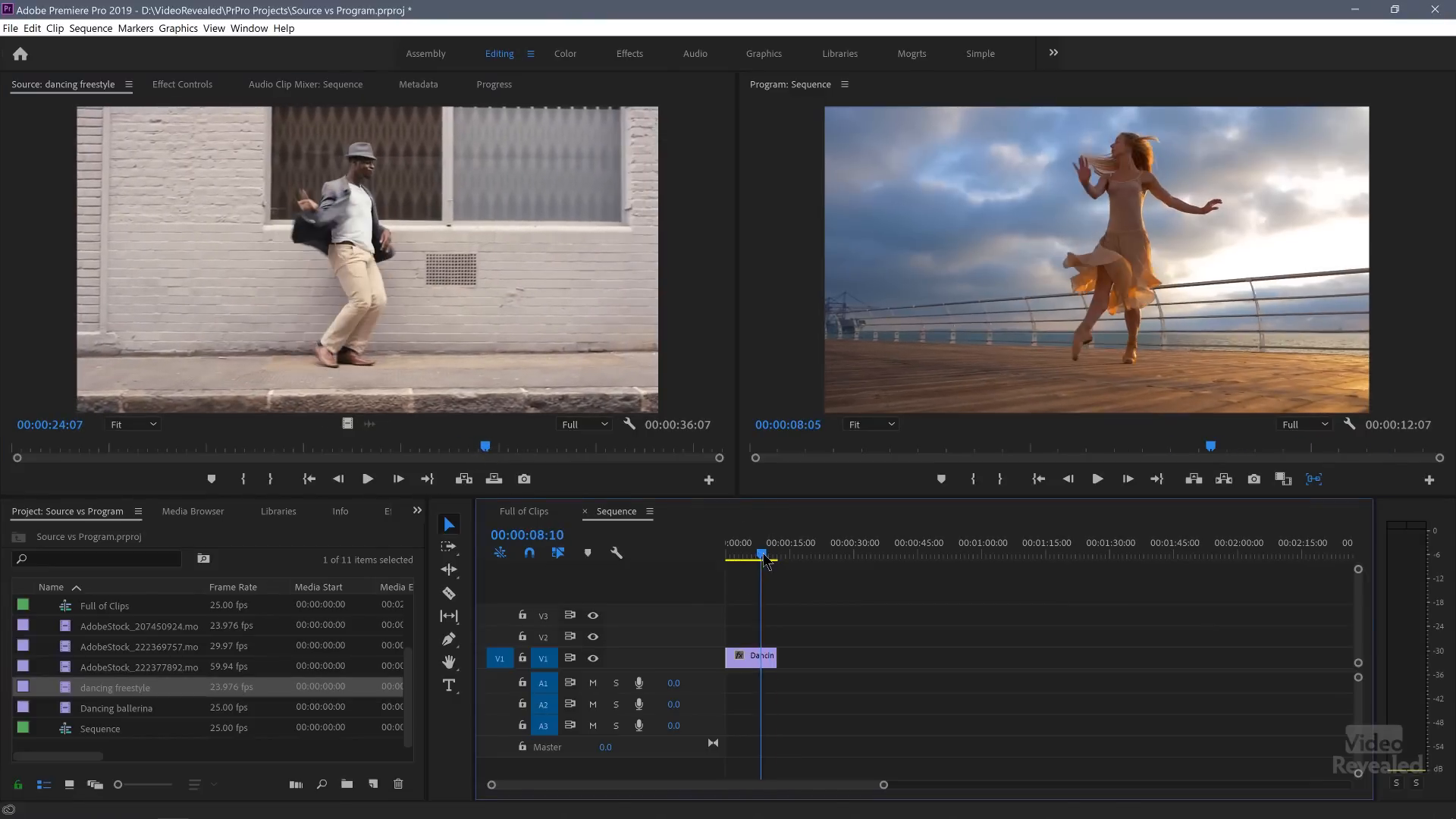
Step: Mark In and Out points around a two-second freestyle dance move
left_click_drag(761, 554, 773, 555)
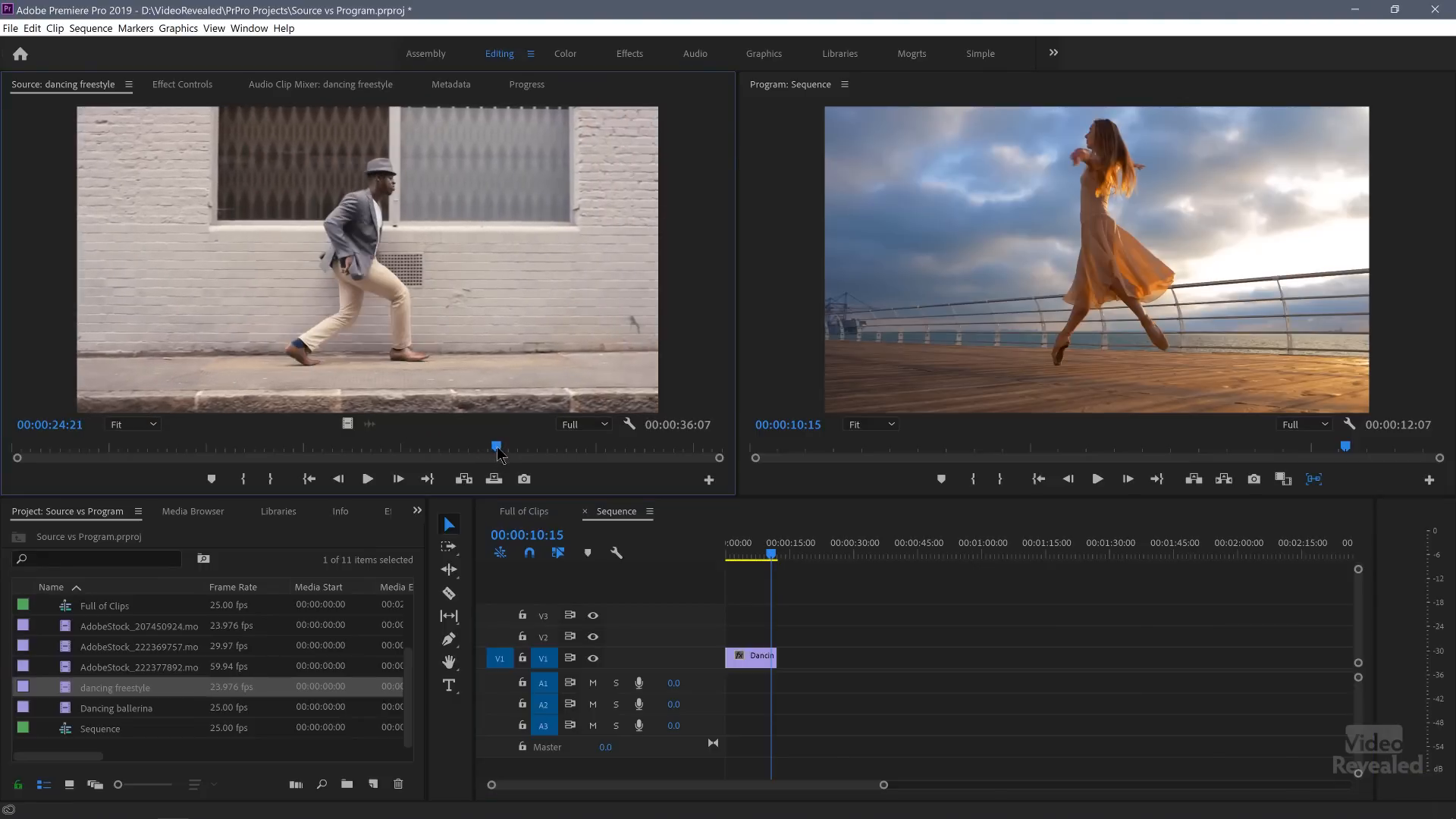
left_click_drag(496, 446, 560, 446)
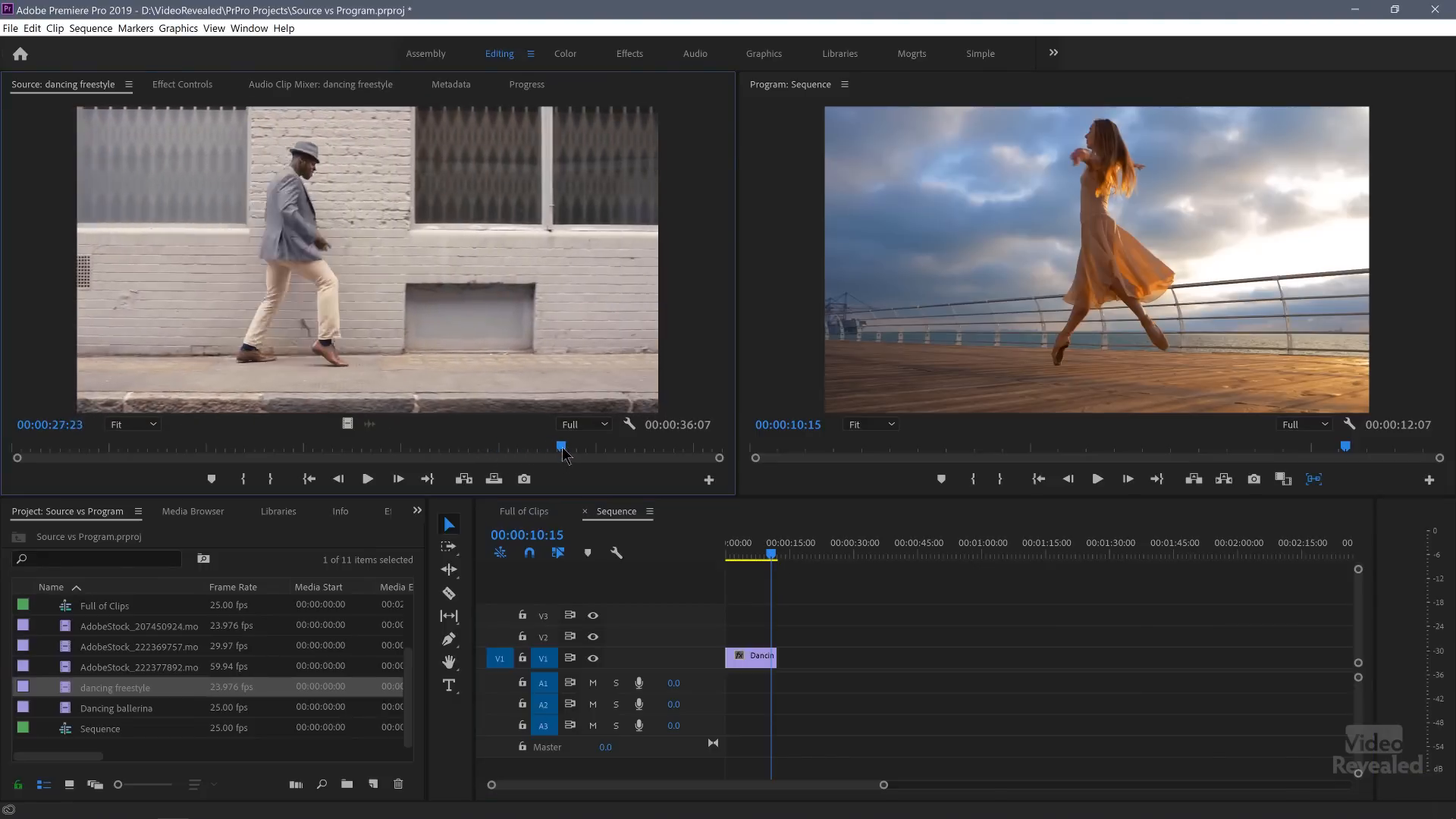
left_click_drag(562, 447, 602, 447)
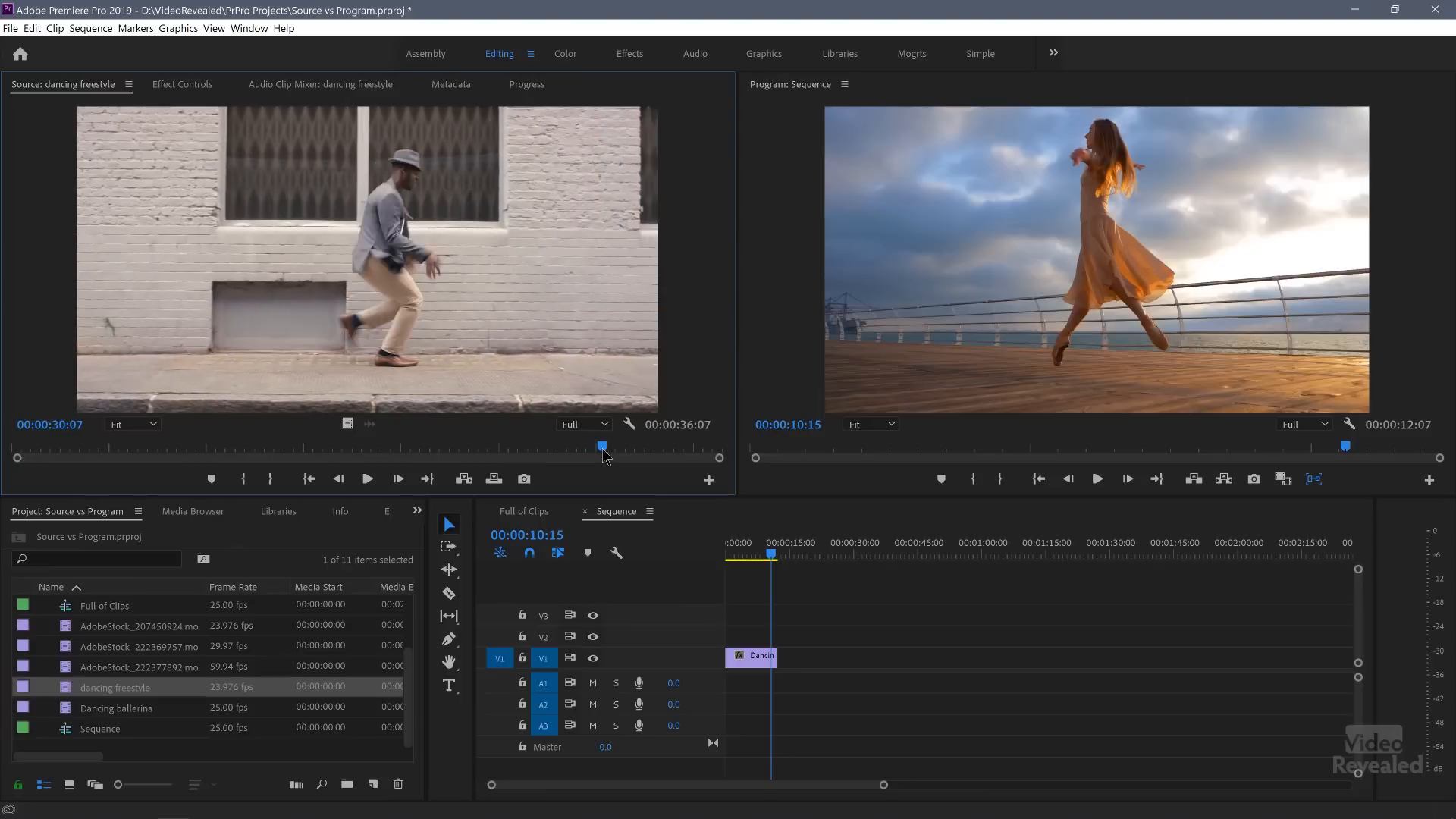
left_click_drag(602, 447, 587, 447)
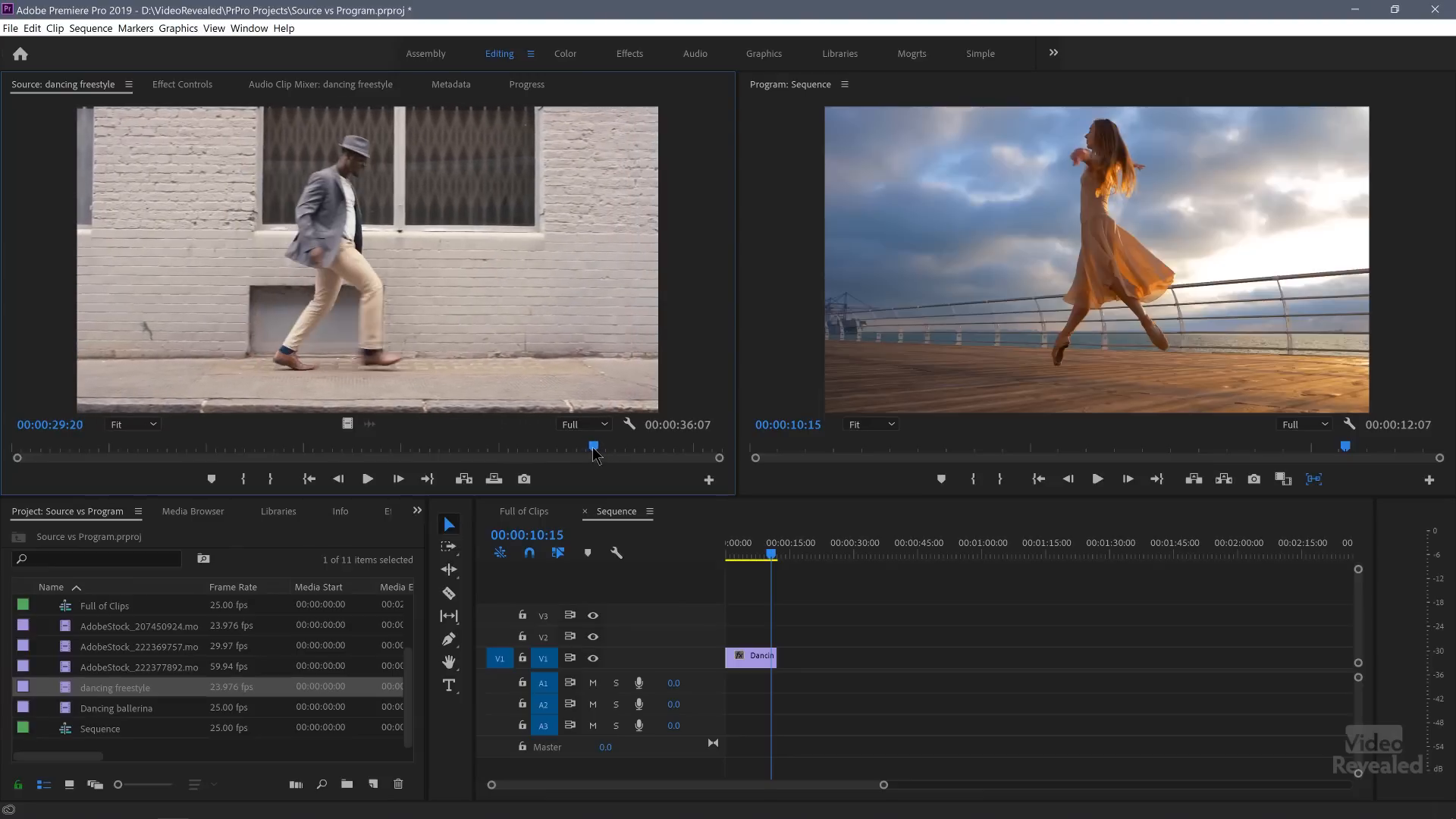
mouse_move(269, 479)
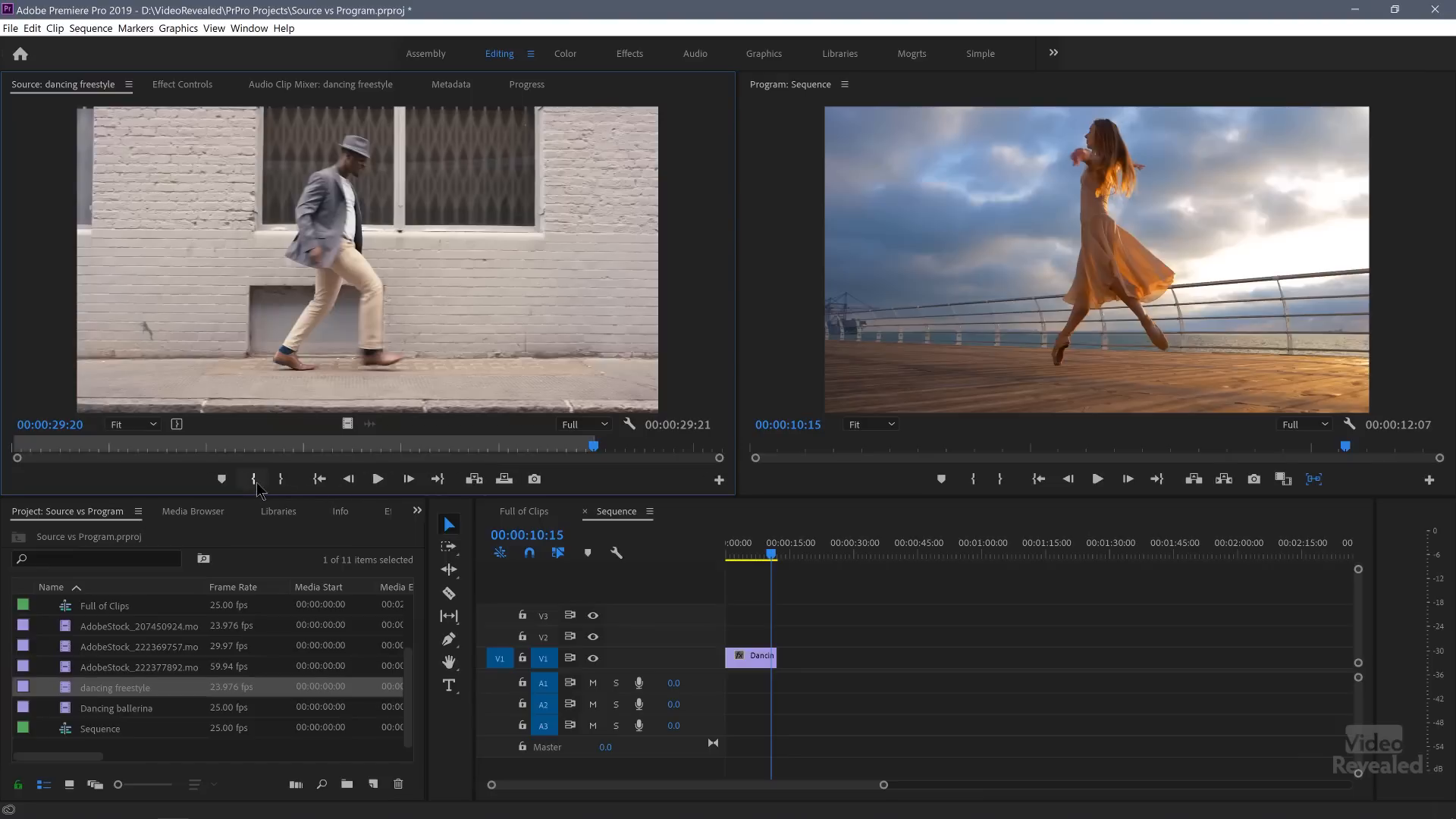
left_click(595, 448)
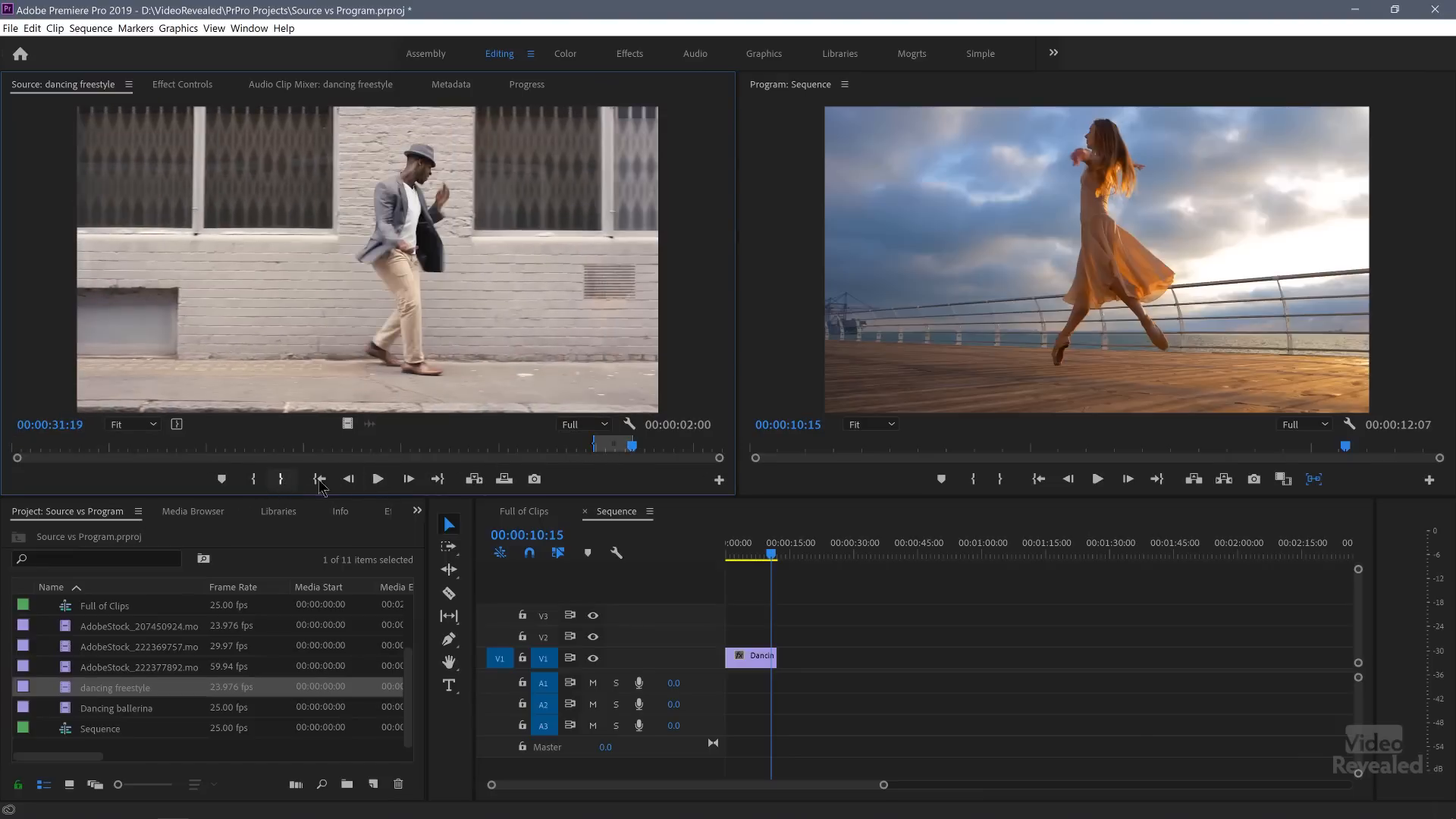
left_click_drag(629, 445, 595, 445)
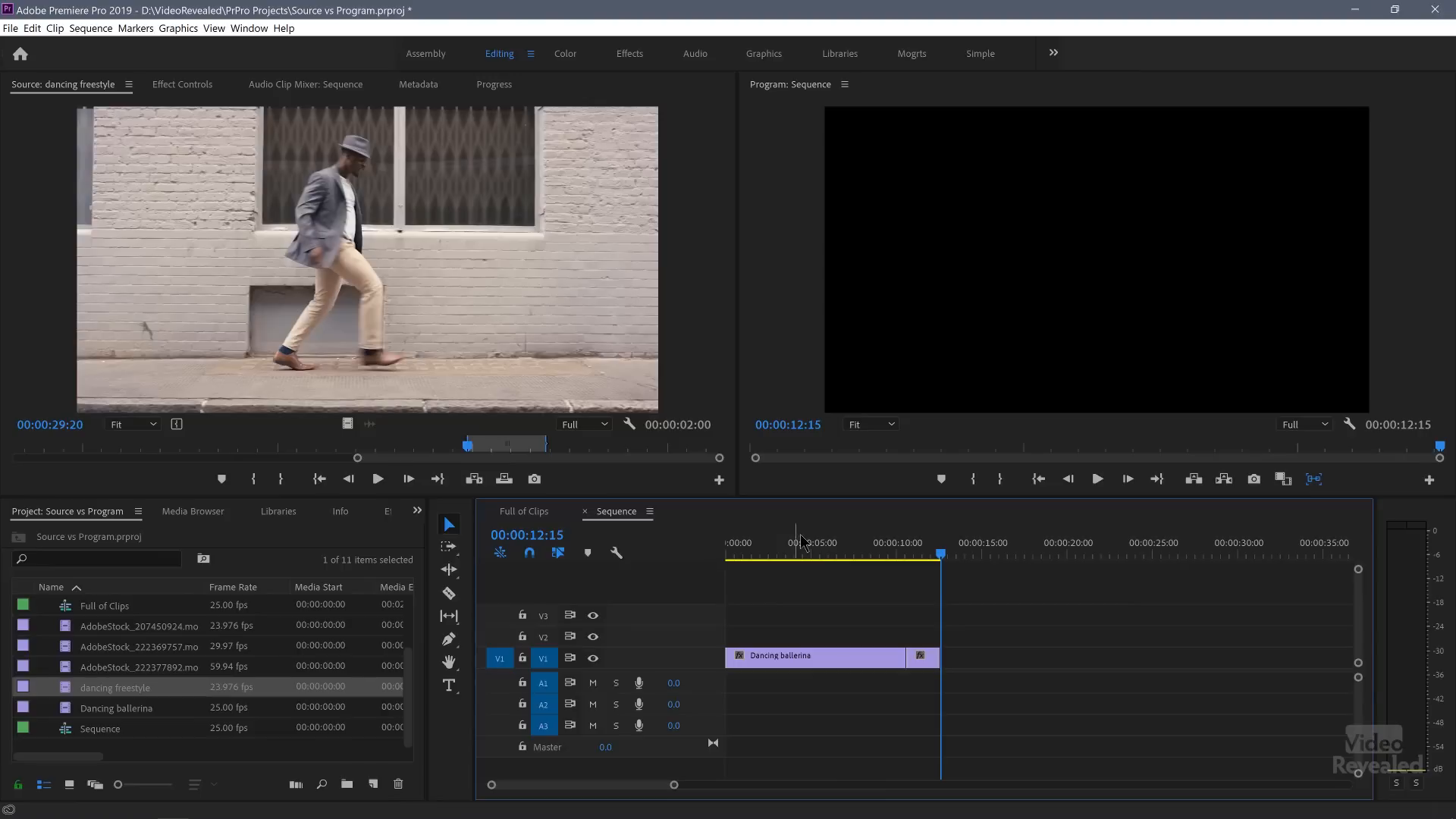
Step: Add the marked freestyle range to V1 right after the Dancing ballerina clip
left_click(862, 555)
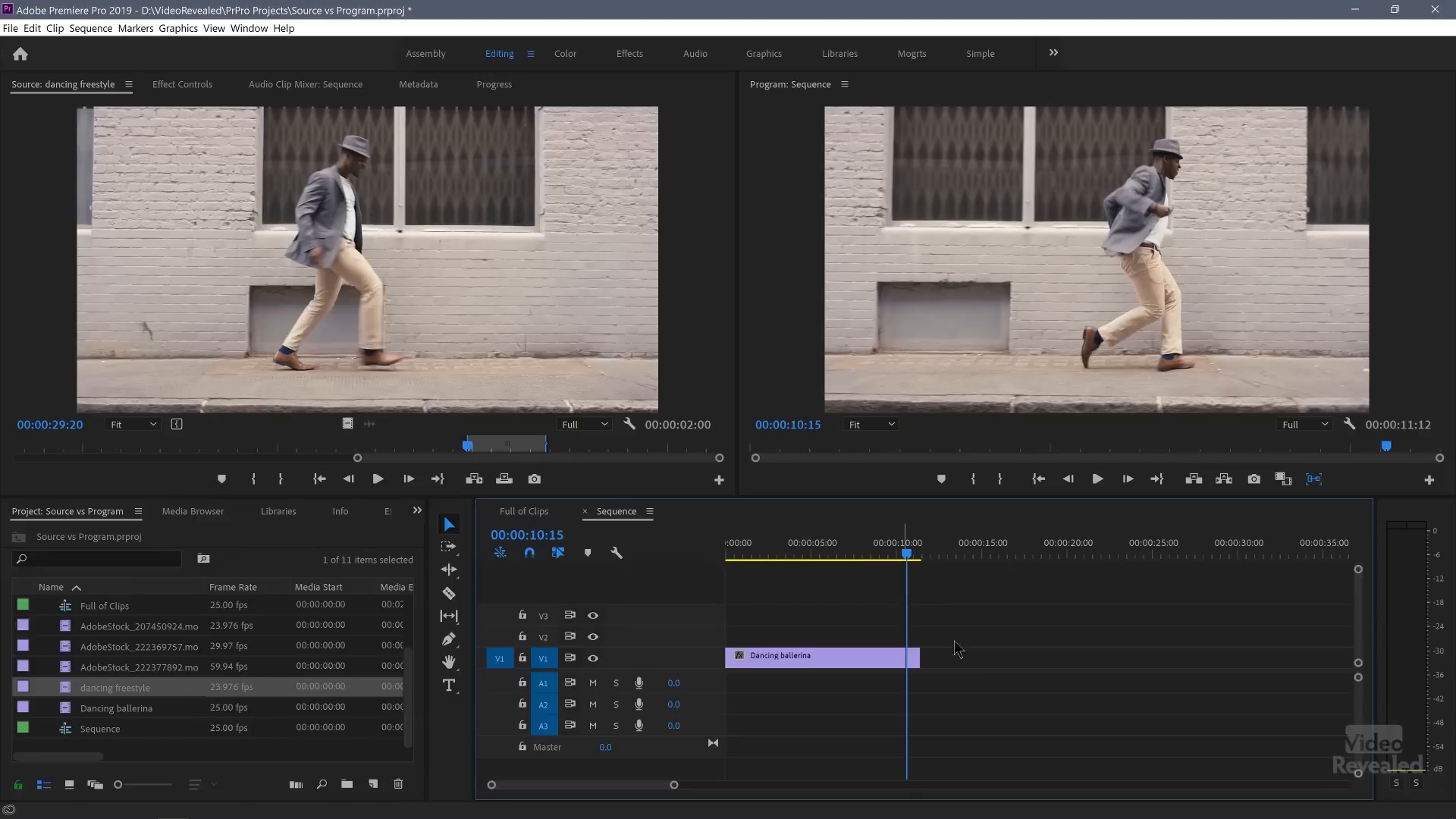
key("q")
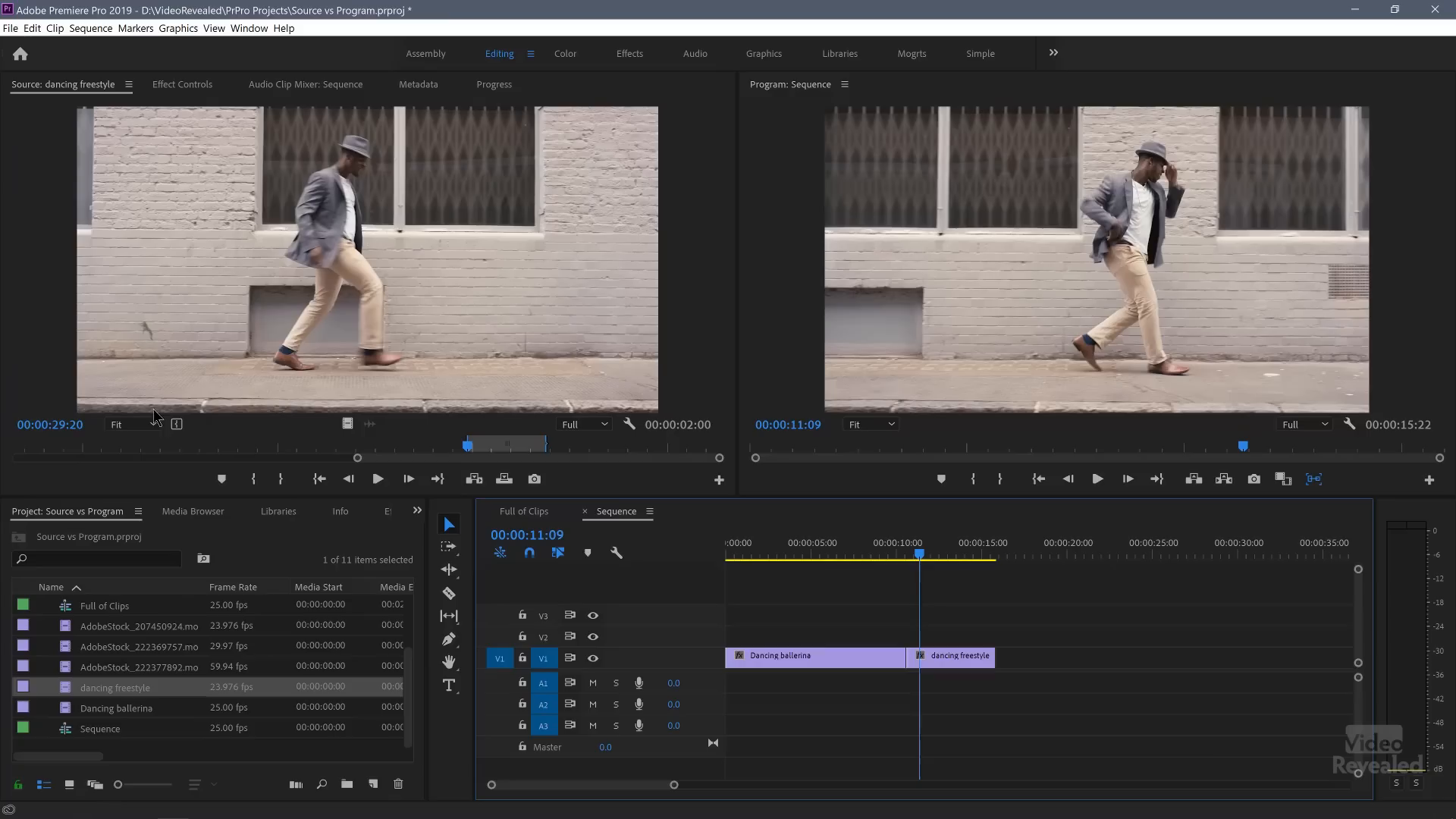
left_click(129, 425)
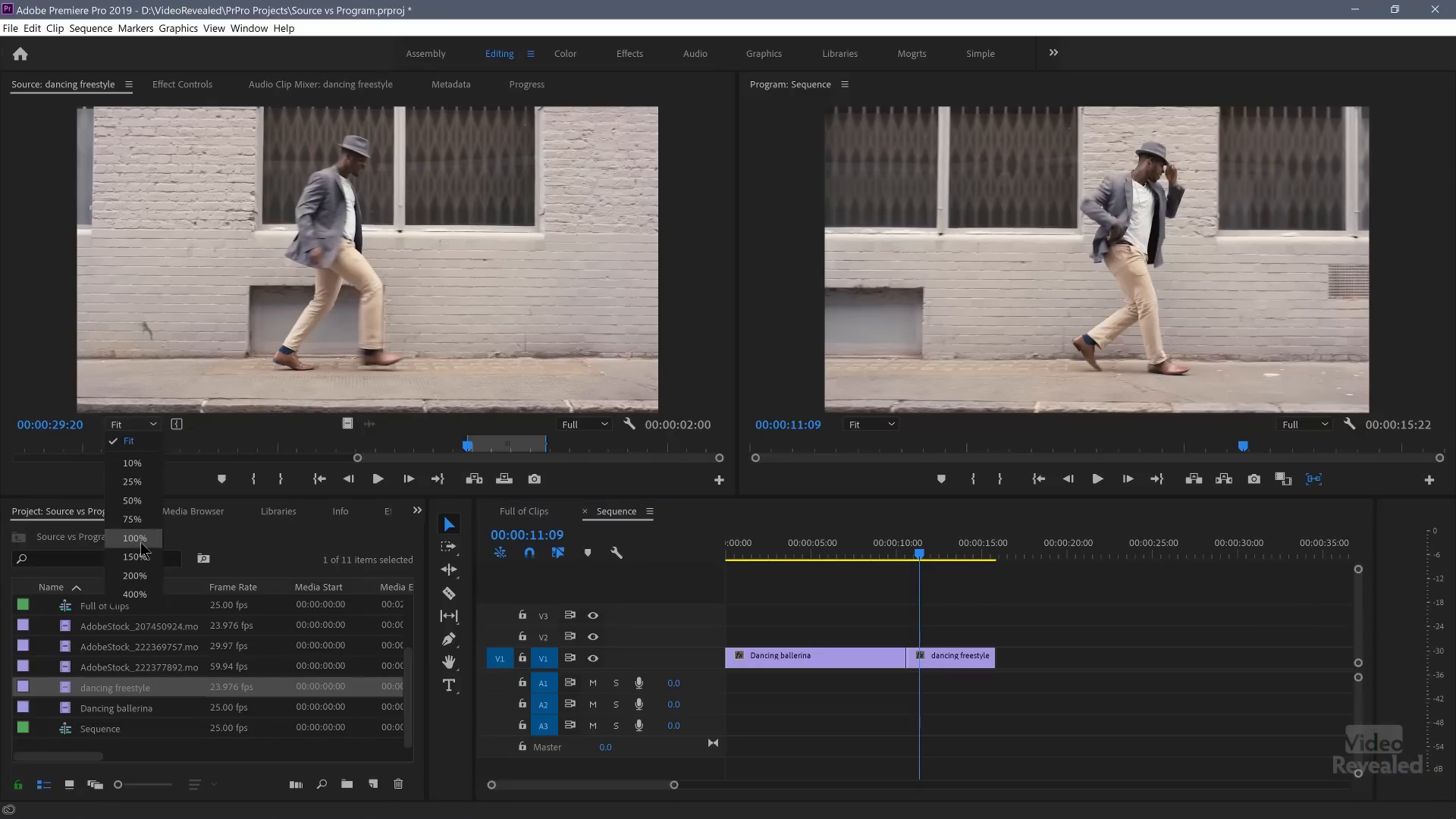
left_click(135, 537)
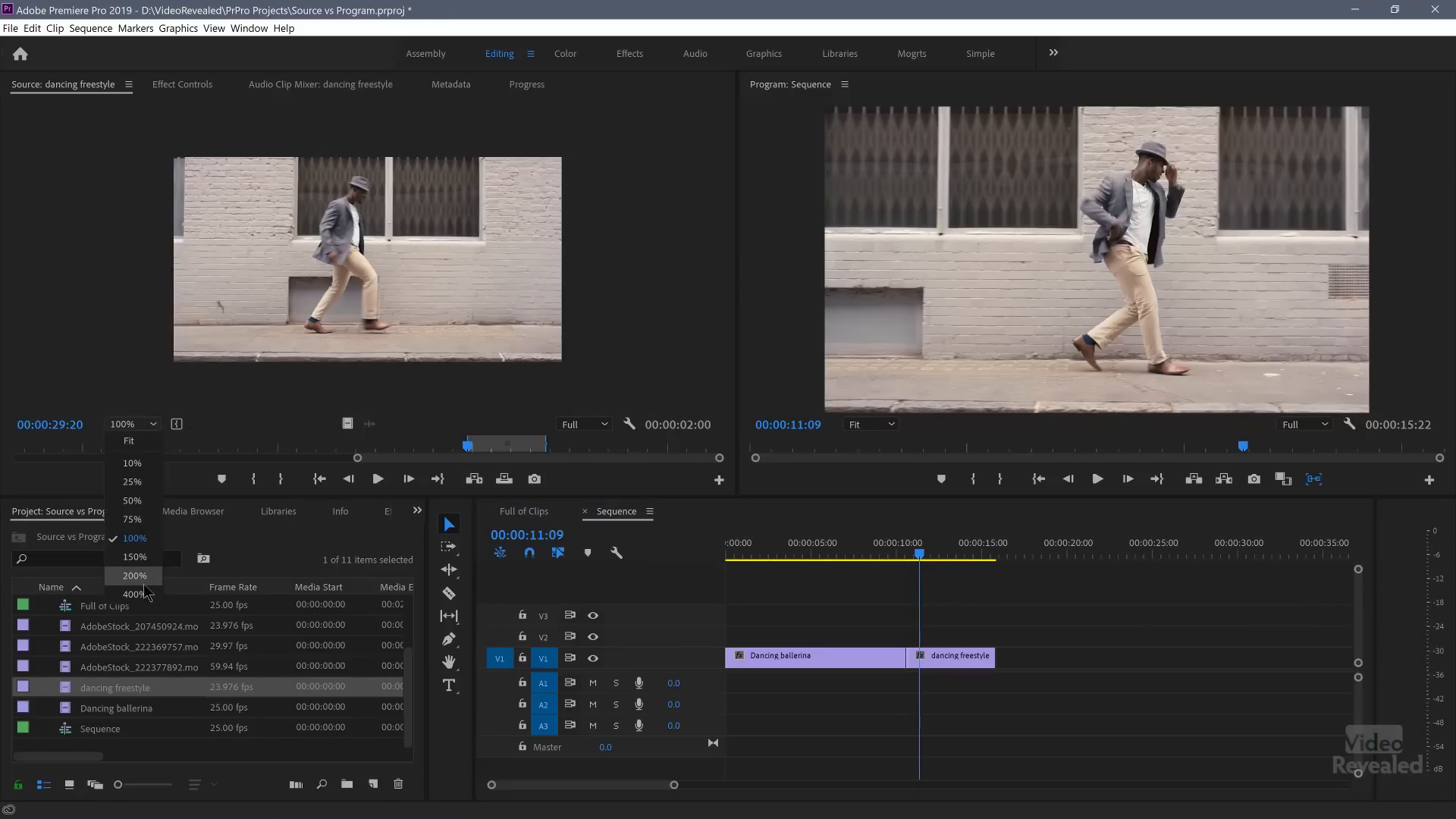
left_click(133, 576)
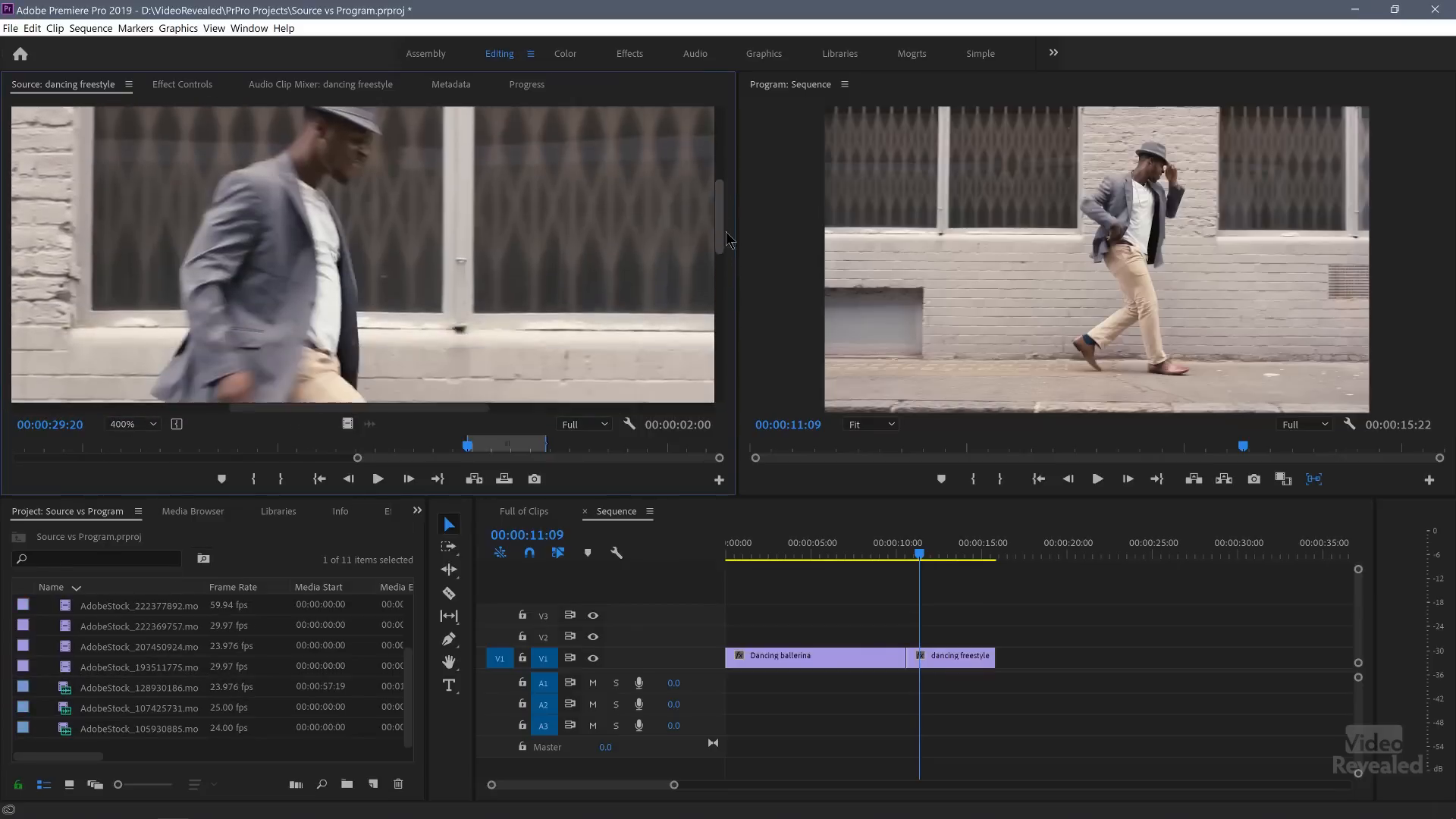
left_click(131, 424)
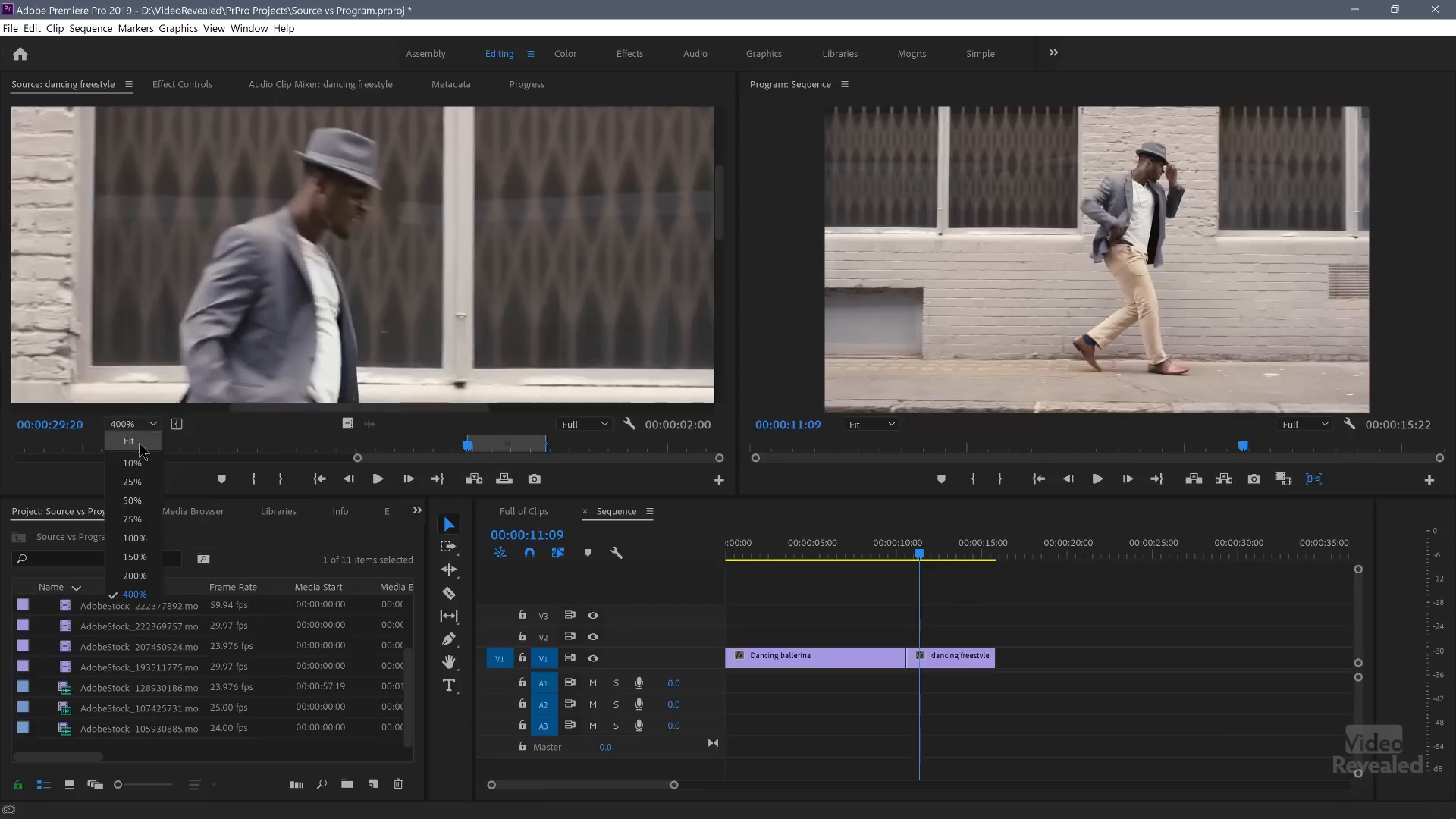
left_click(129, 441)
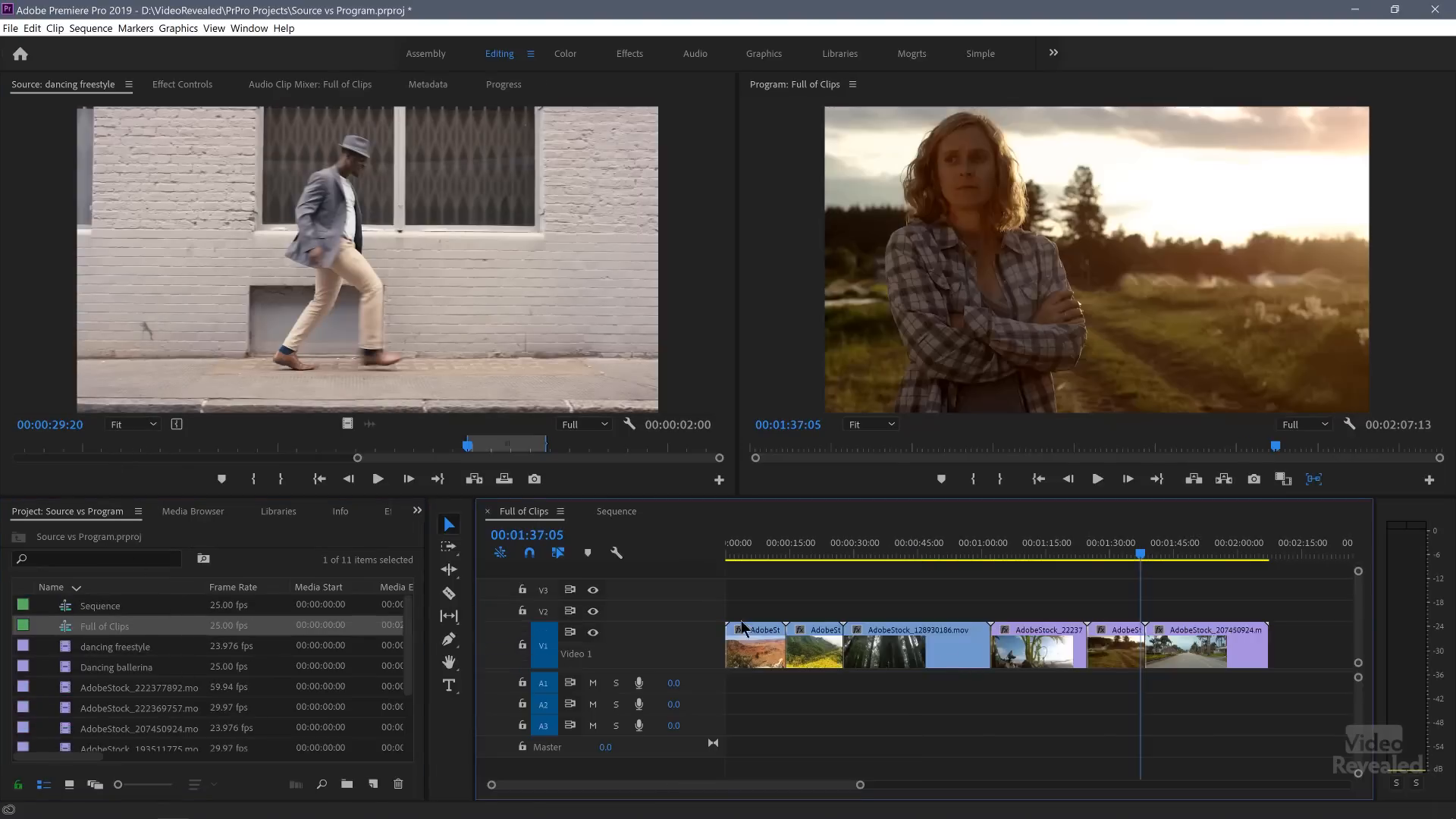
Step: Preview Full of Clips, then insert a 21-second portion at the end of dancing freestyle
left_click(1027, 555)
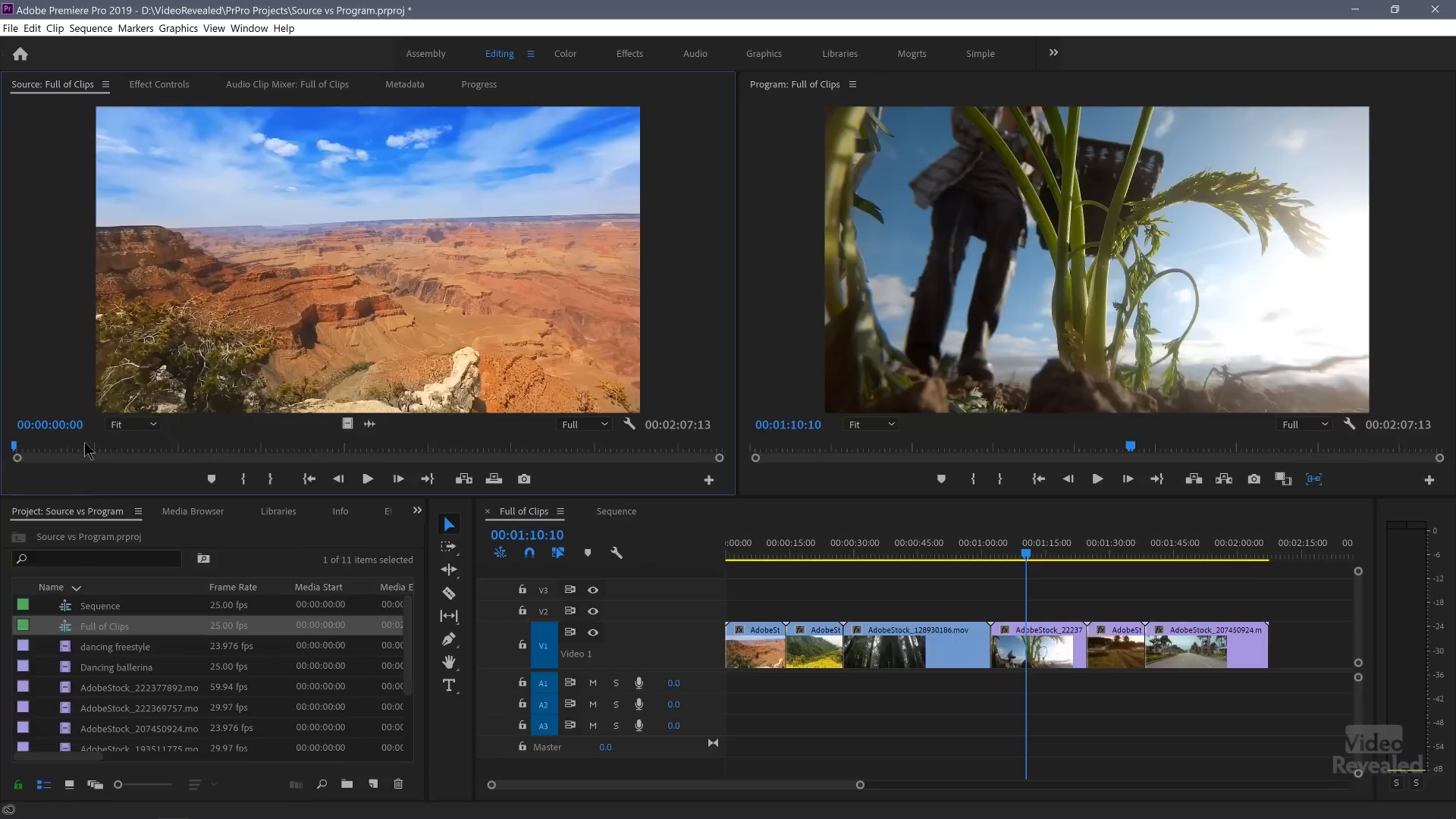
left_click_drag(15, 446, 215, 446)
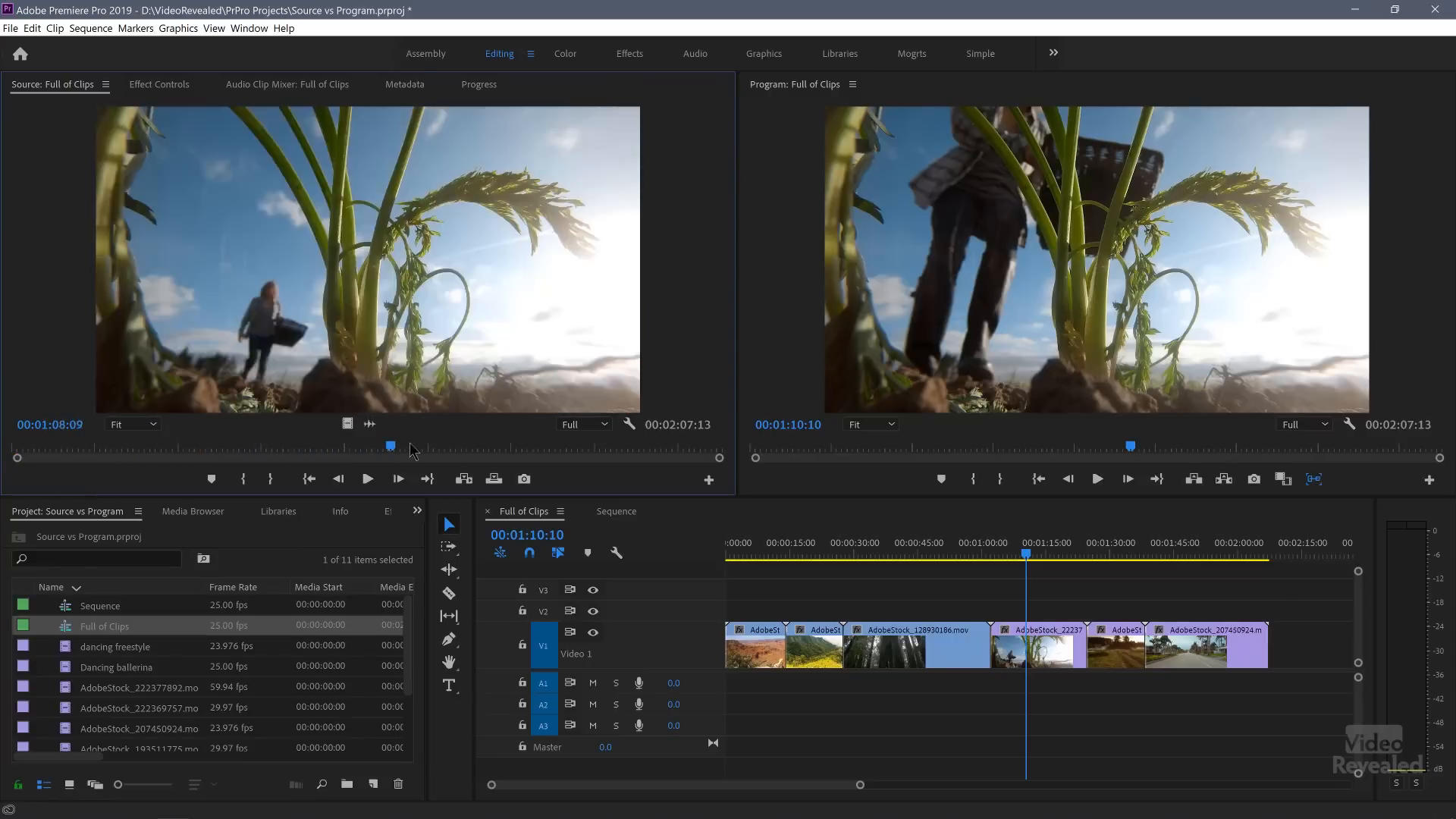
left_click_drag(390, 445, 479, 445)
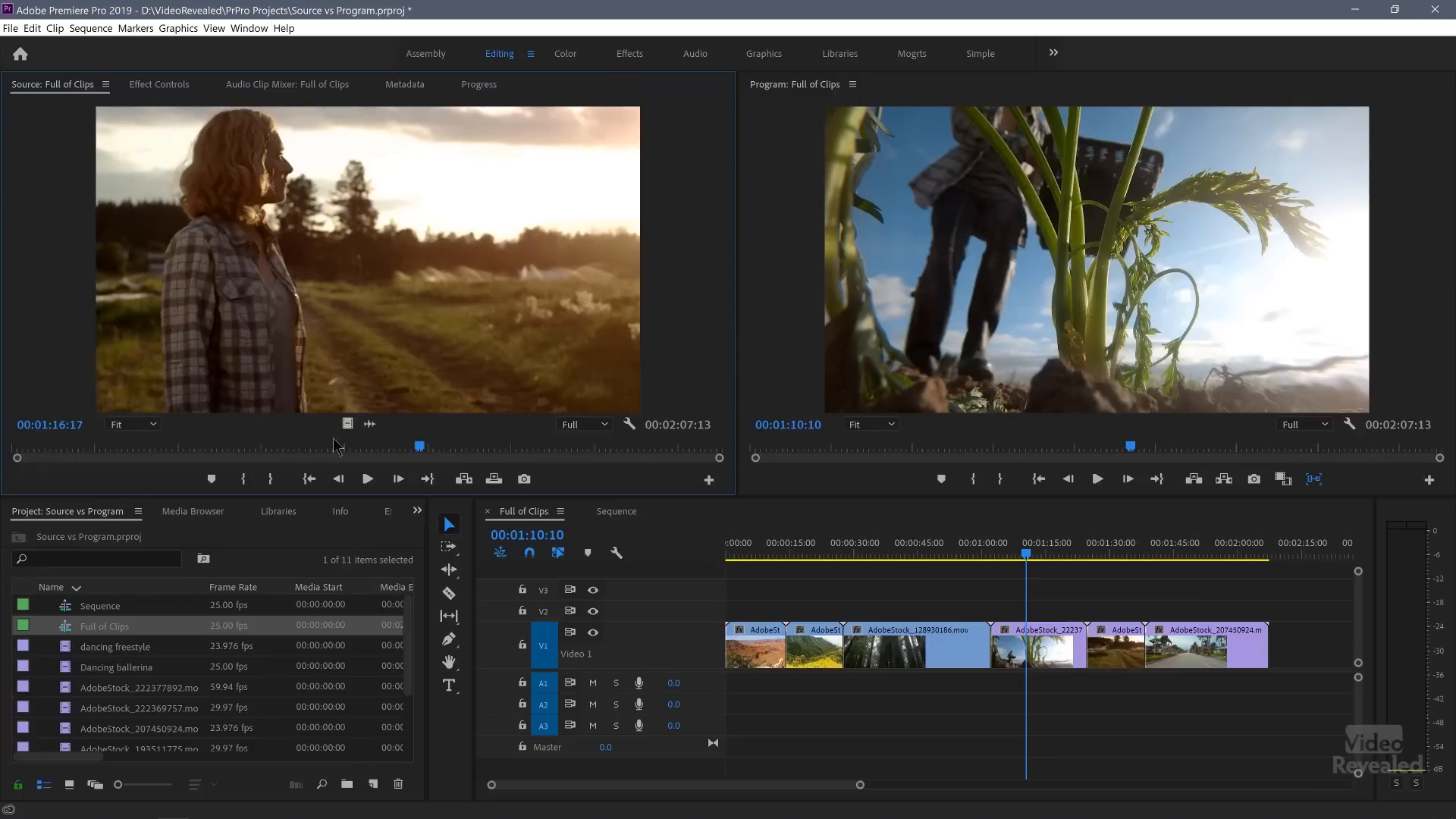
left_click_drag(418, 446, 293, 446)
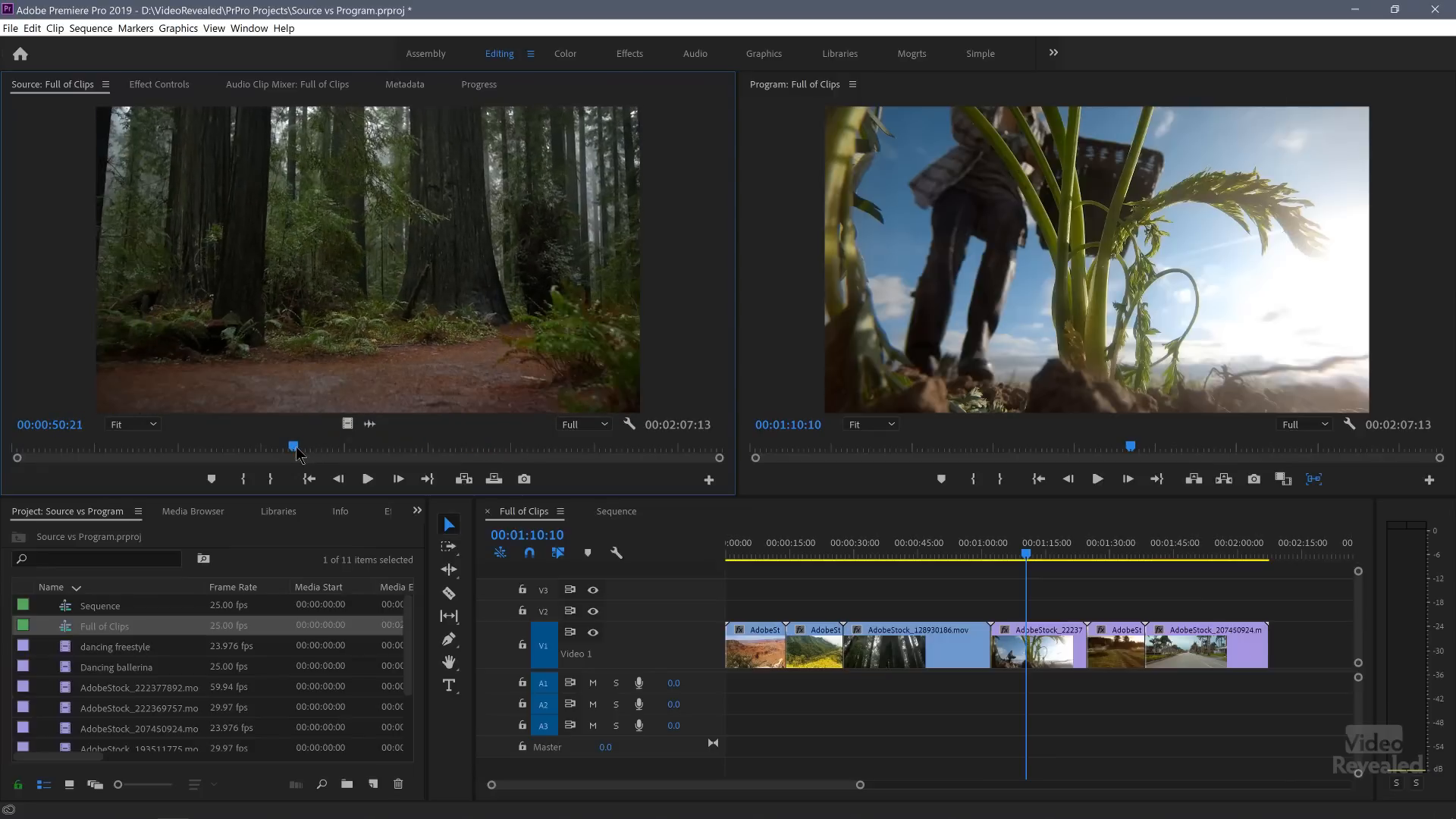
left_click(438, 478)
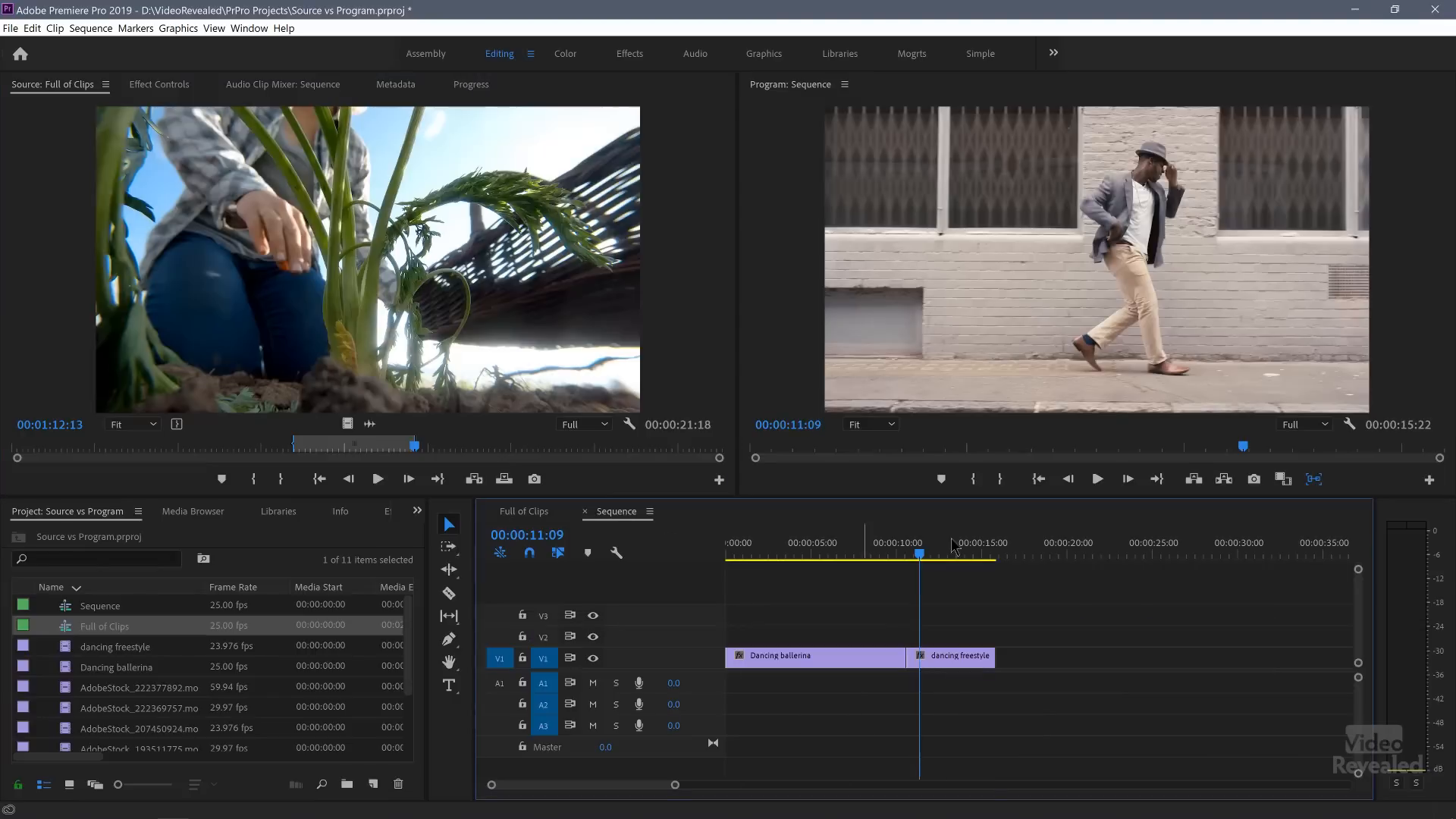
left_click_drag(918, 554, 989, 554)
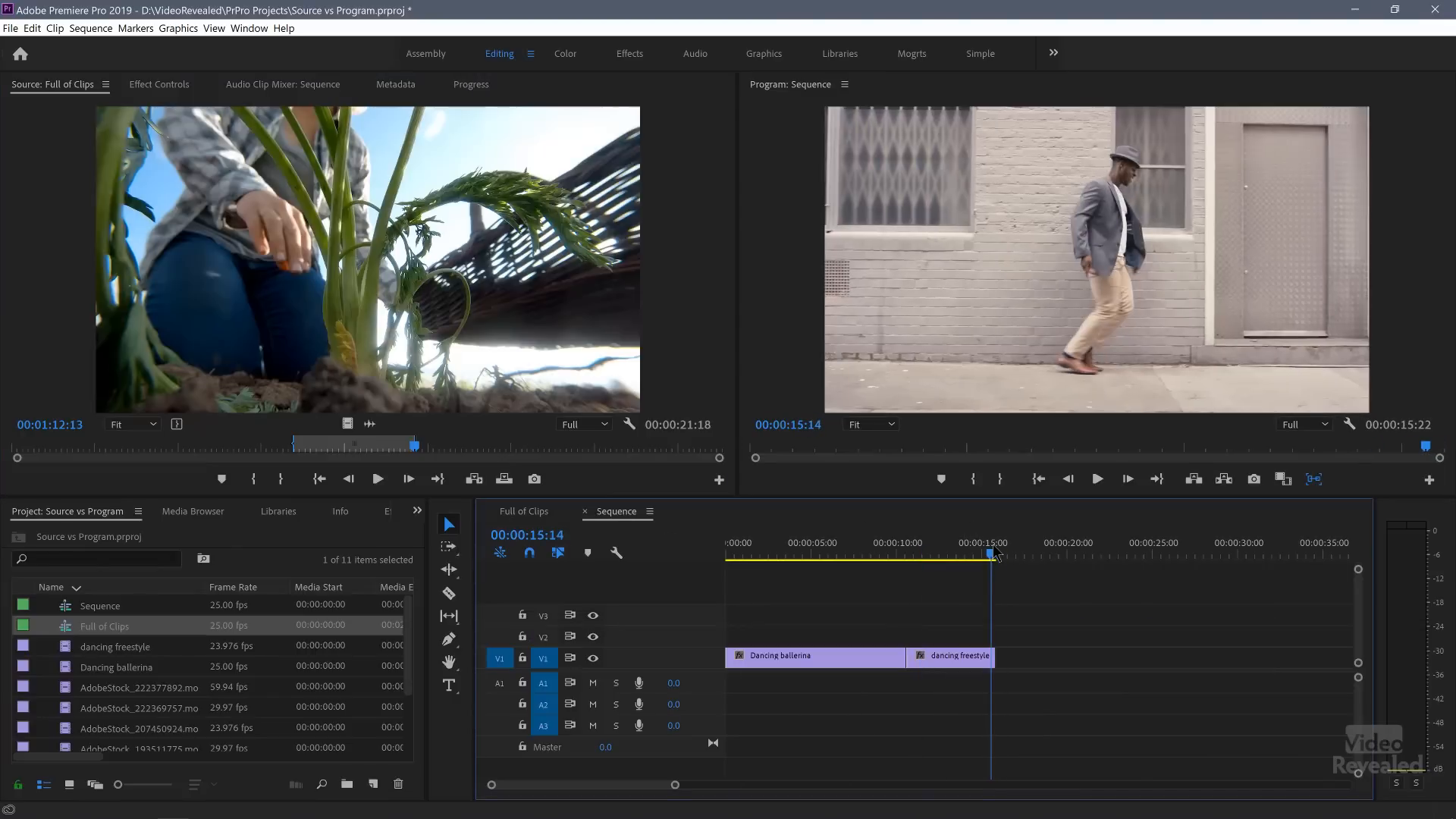
left_click(504, 479)
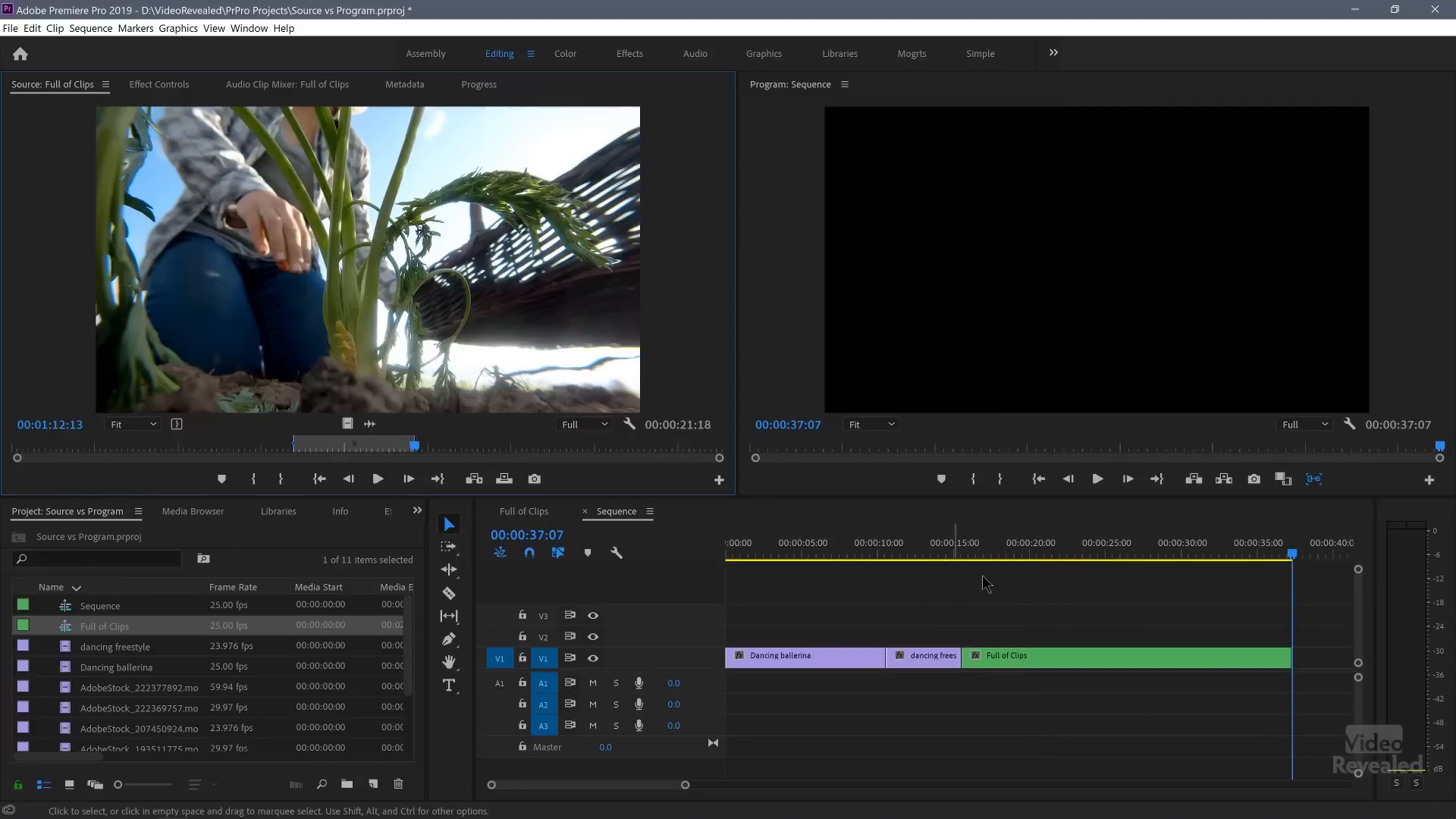
Step: Undo the nested Full of Clips clip, returning Sequence to about 15 seconds
left_click(1025, 558)
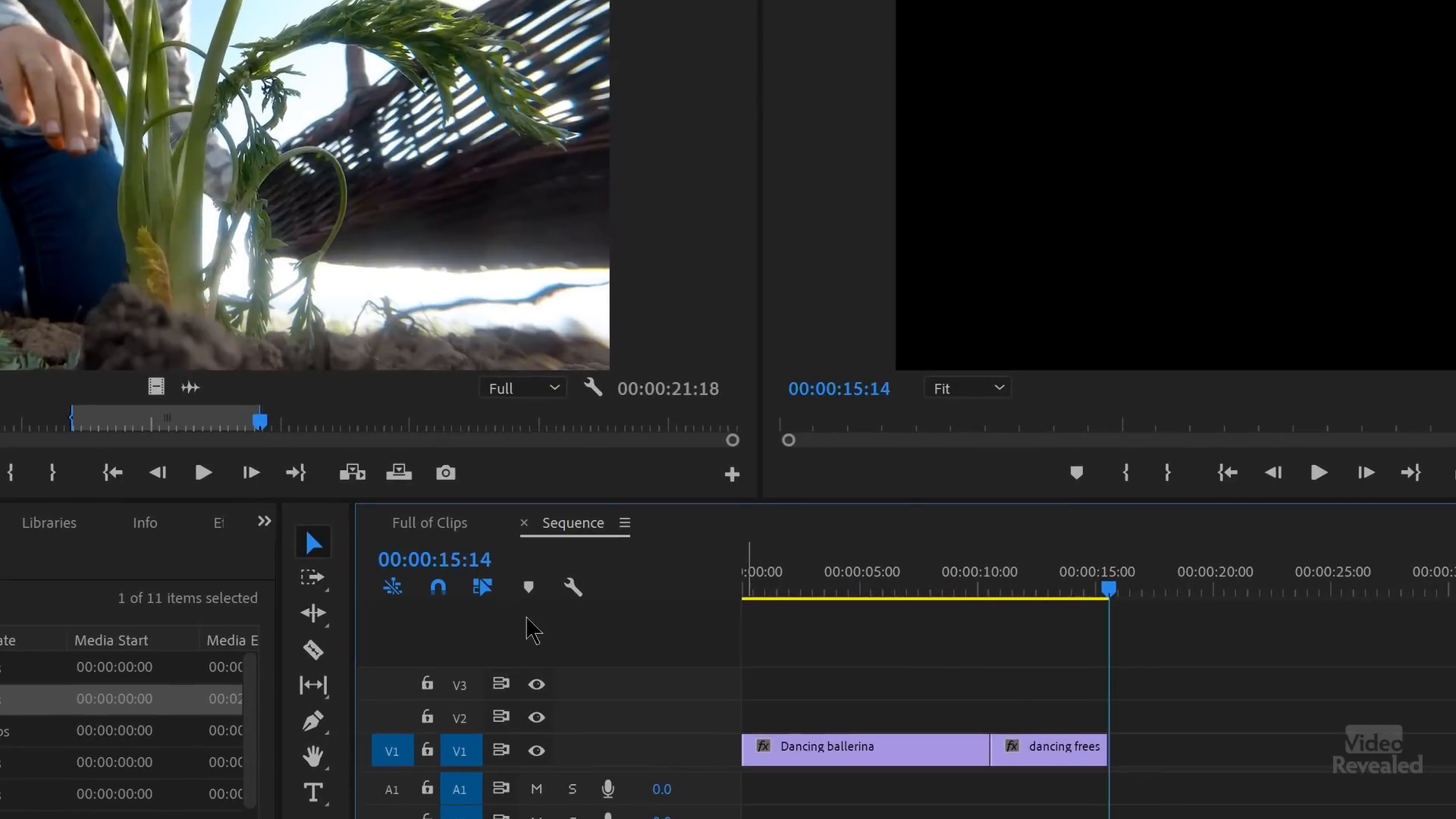
mouse_move(393, 586)
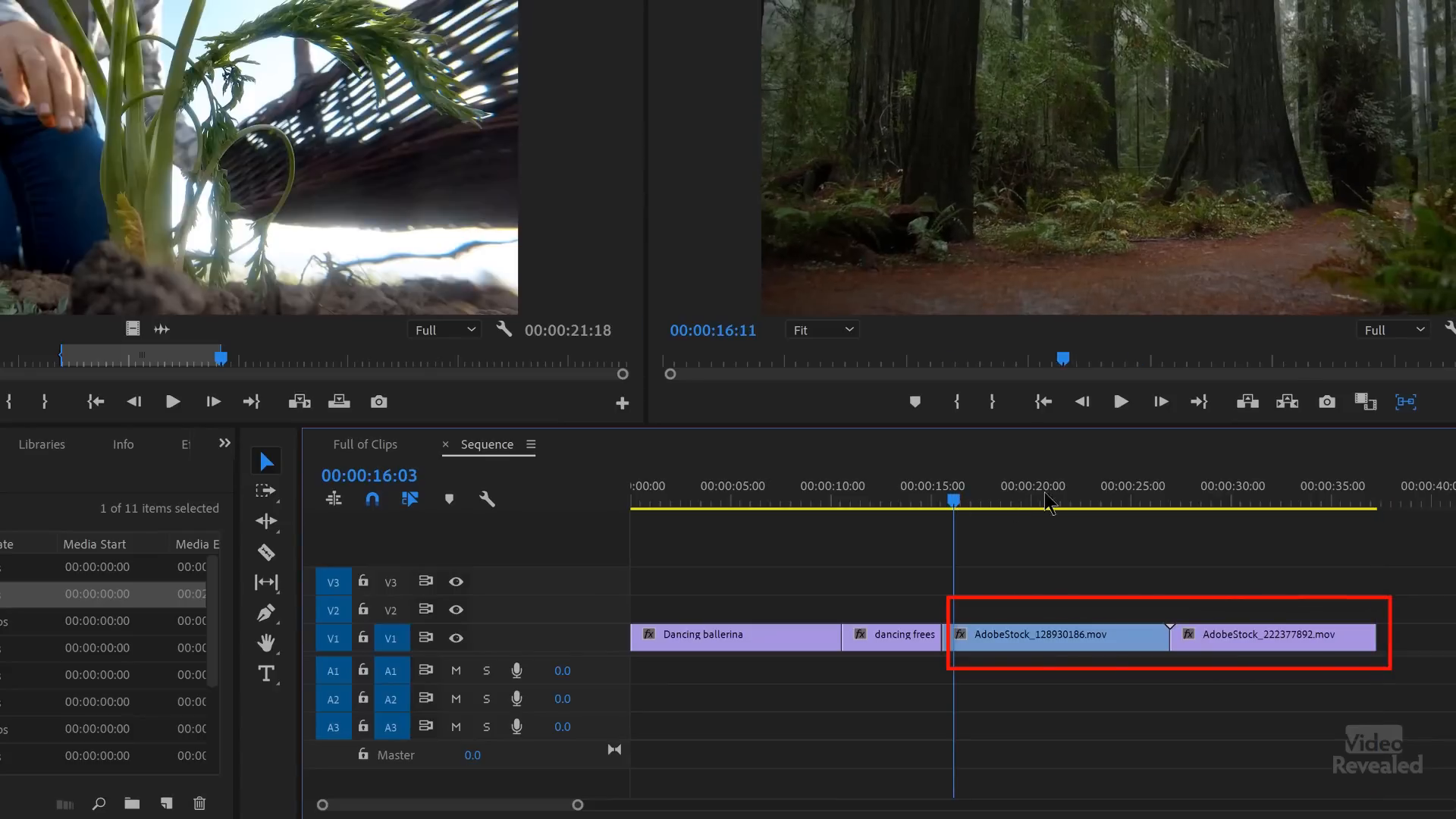
Step: Preview the first forest clip now added individually from Full of Clips
left_click(1018, 499)
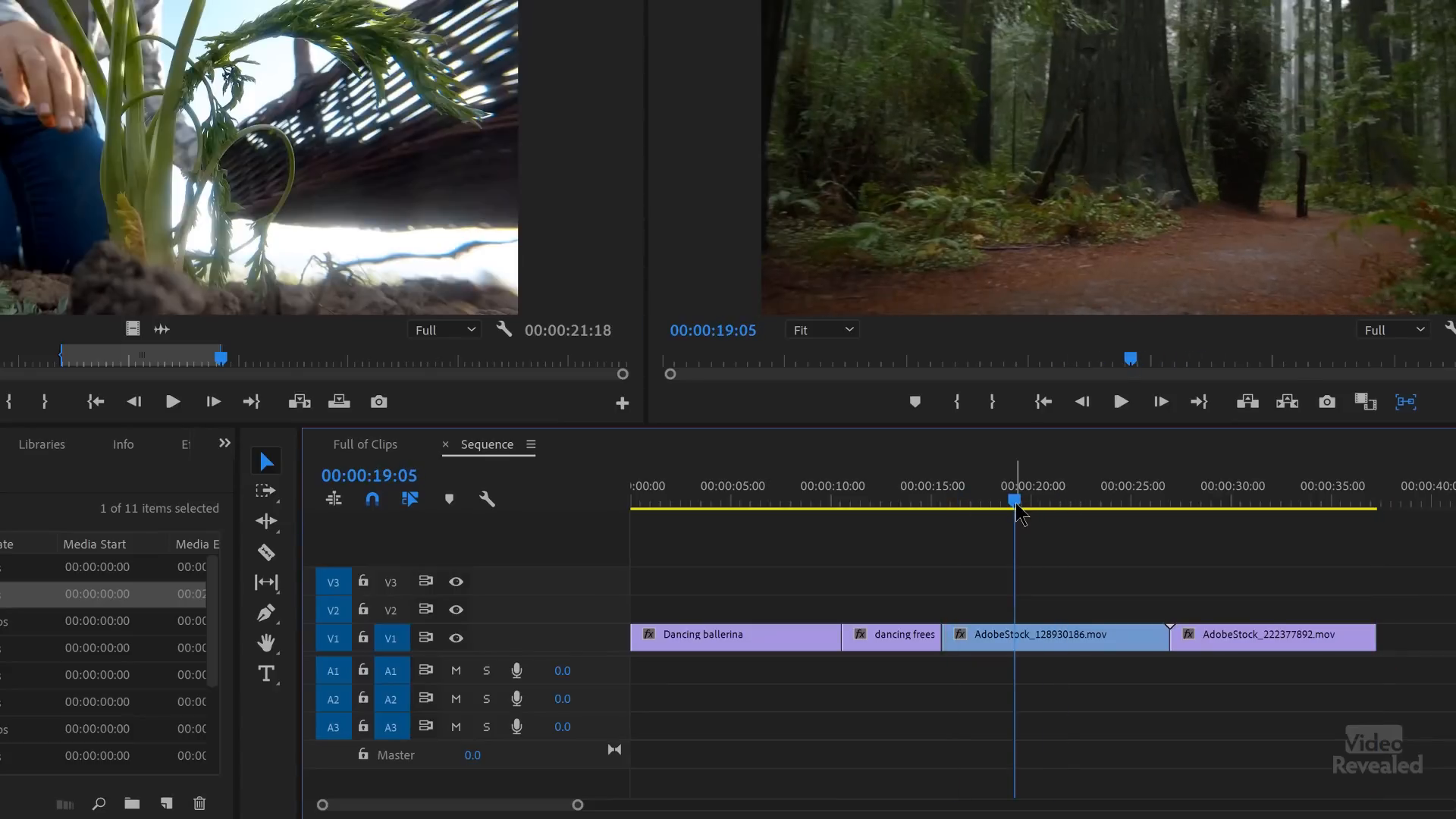